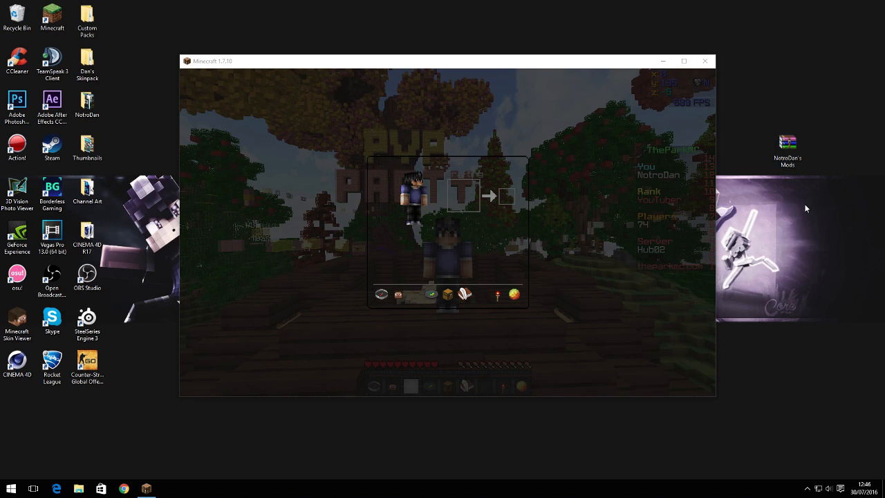
# Step: Open the NotroDan's Mods zip in WinRAR, dismissing the license reminder to view the jars
pyautogui.doubleClick(786, 142)
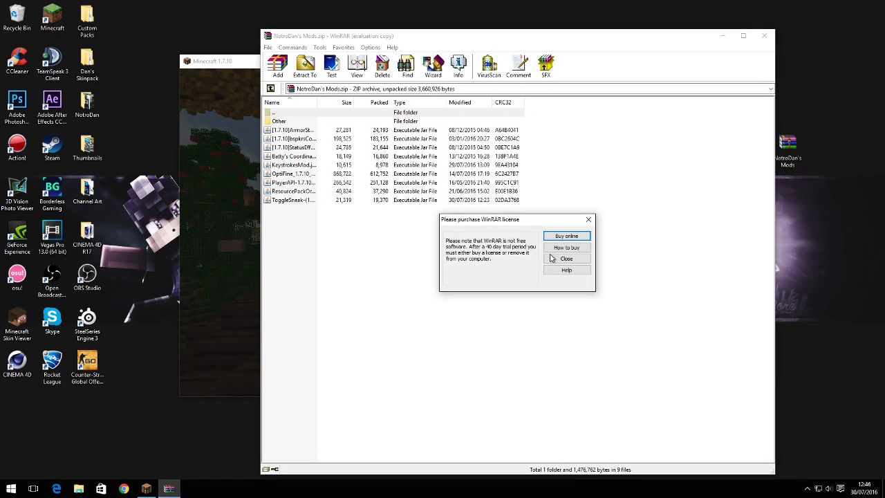
pyautogui.click(565, 258)
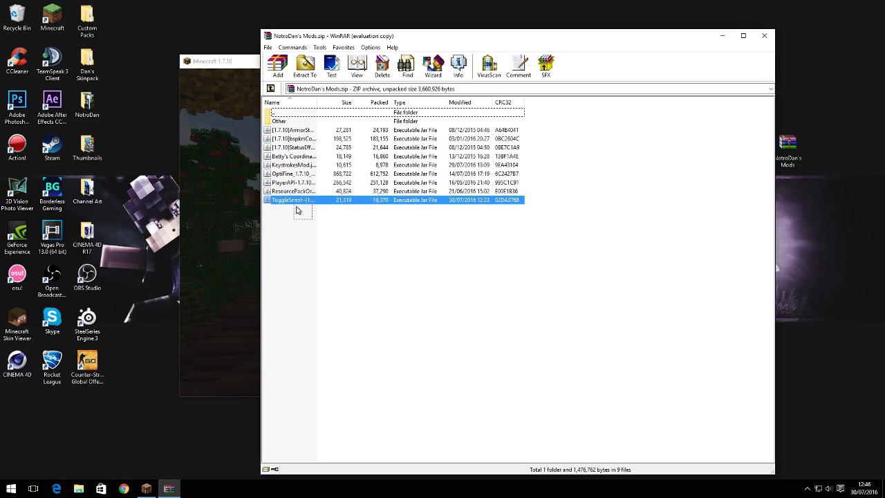
pyautogui.click(310, 256)
pyautogui.write('%a')
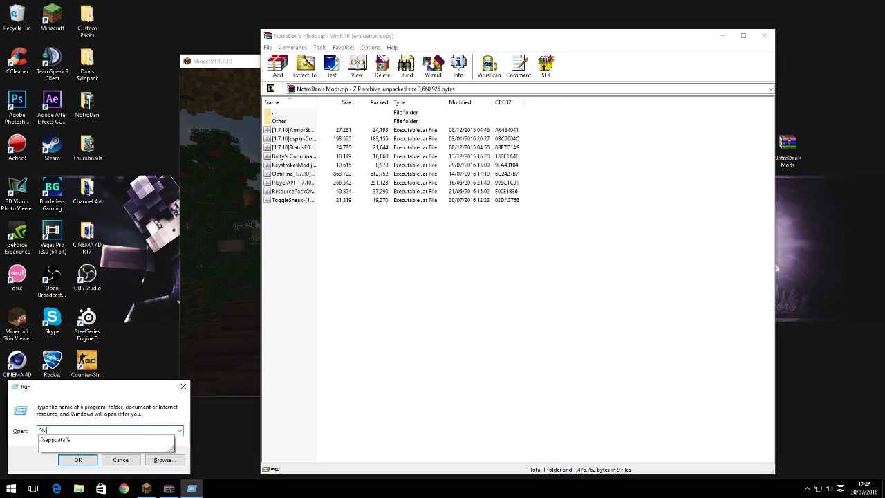
# Step: Go to %appdata%, open the .minecraft folder, then its mods folder
pyautogui.write('ppdata%')
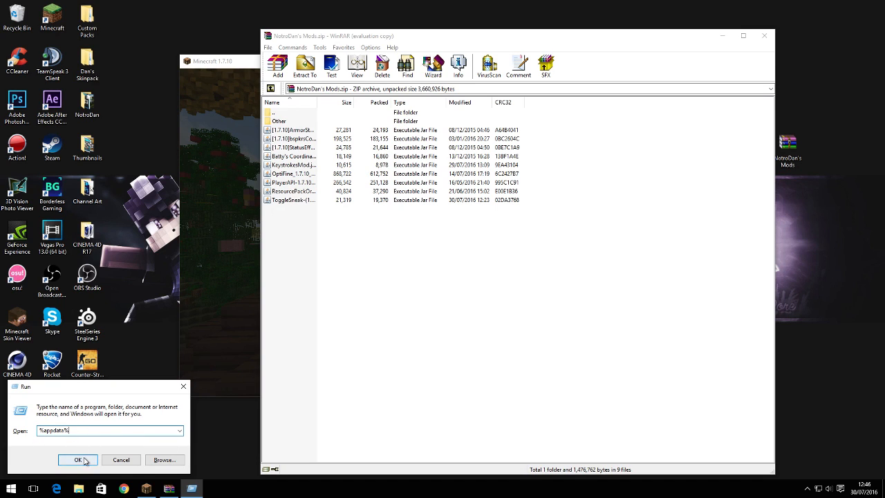
pyautogui.click(77, 459)
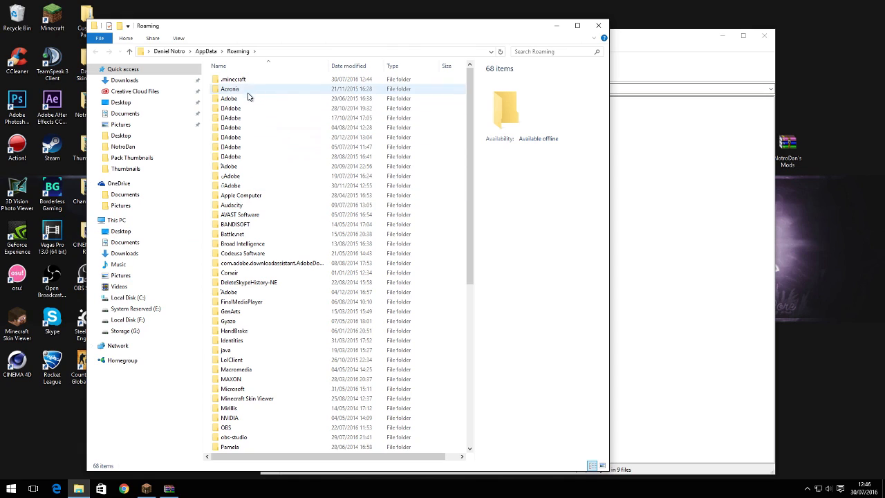
pyautogui.doubleClick(233, 78)
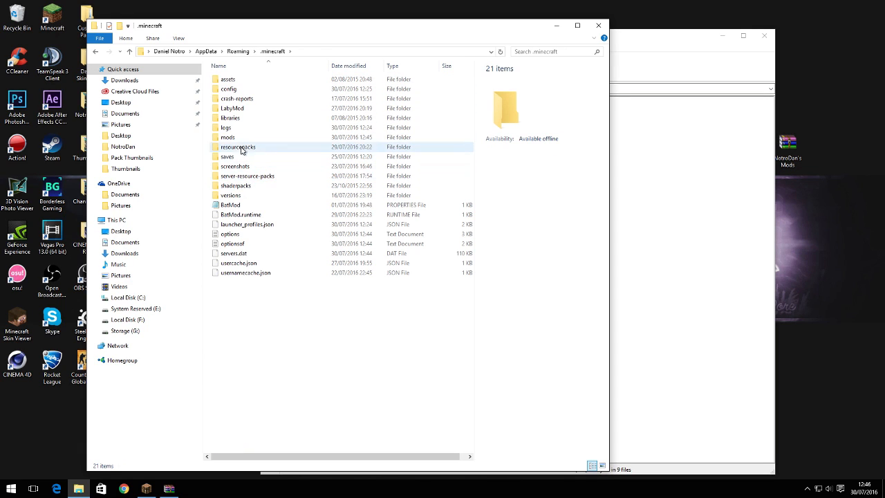
pyautogui.doubleClick(228, 137)
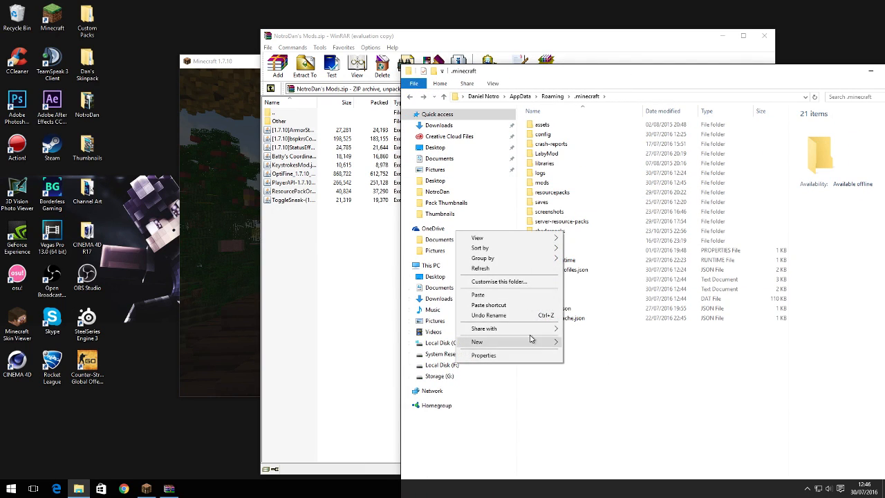
pyautogui.click(657, 395)
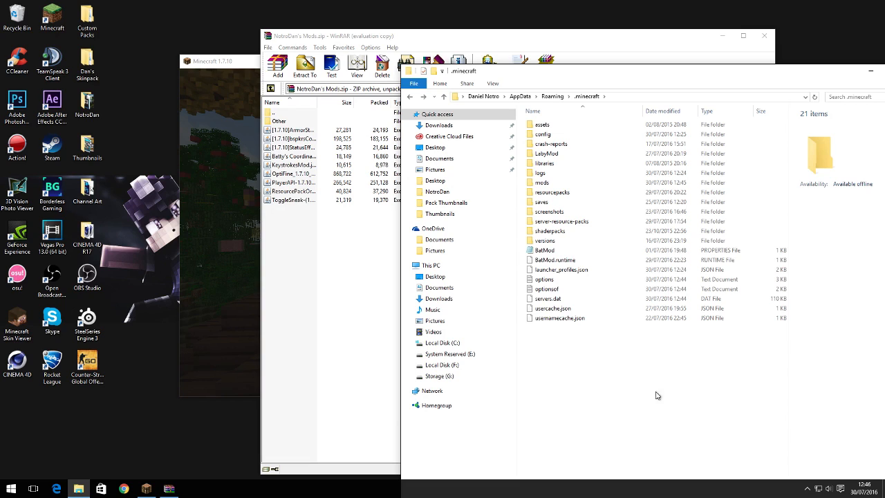
pyautogui.doubleClick(542, 181)
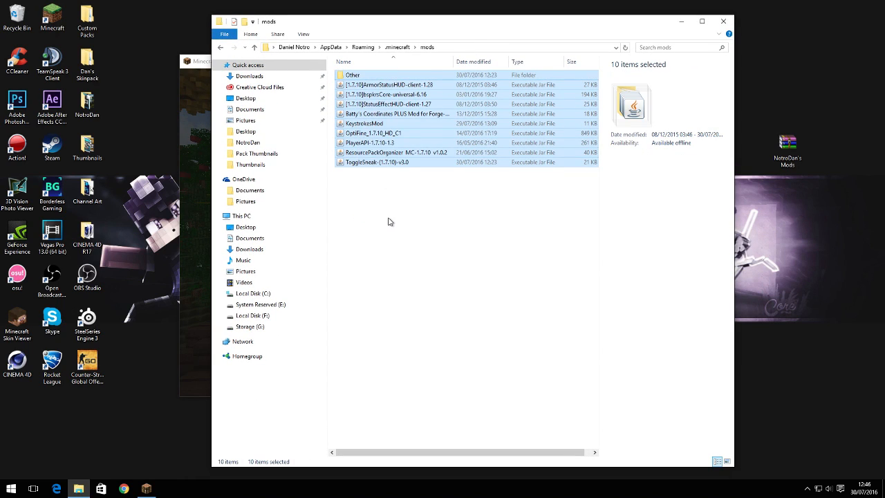
pyautogui.click(387, 84)
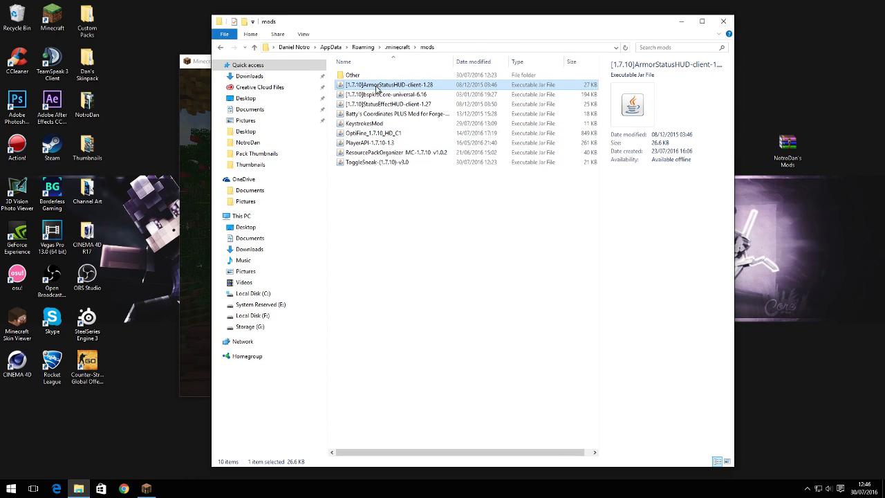
pyautogui.click(387, 94)
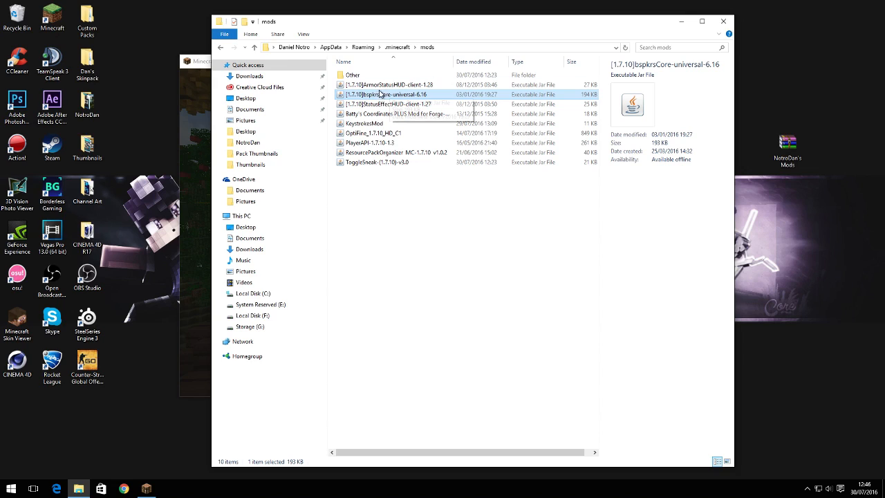
pyautogui.click(390, 104)
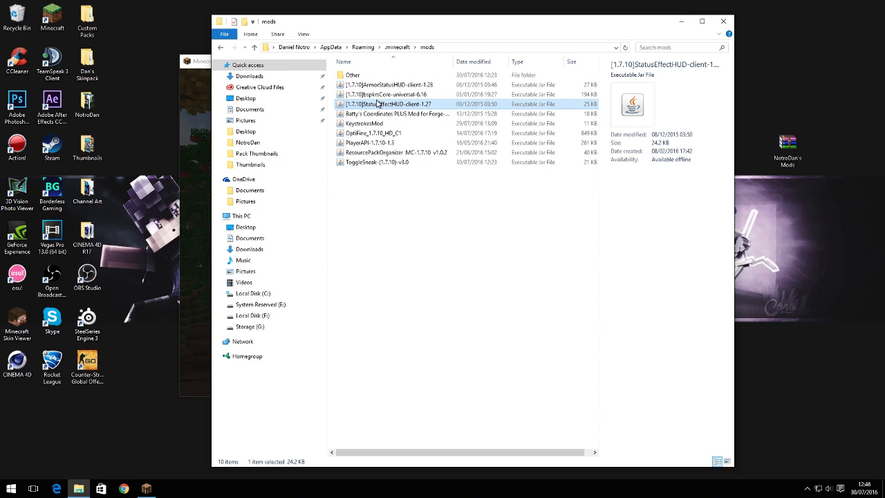
pyautogui.click(364, 123)
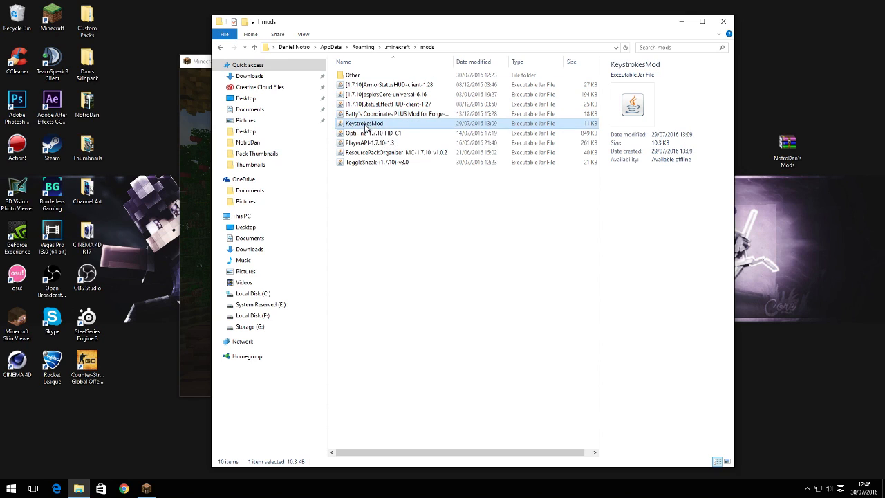
pyautogui.click(370, 143)
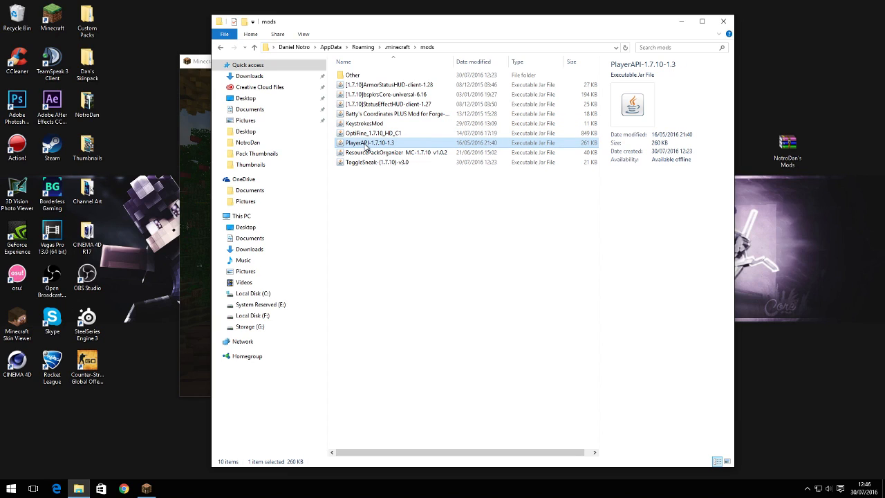
pyautogui.click(394, 152)
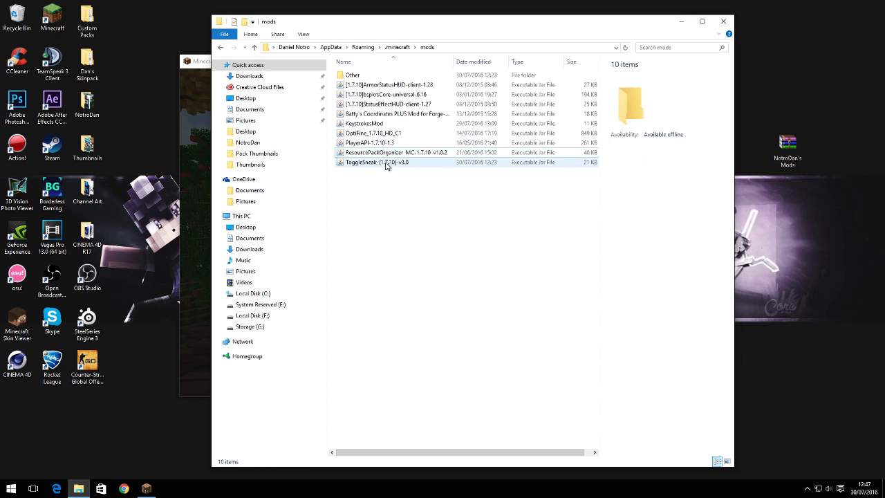
# Step: Open the Other folder and select the ItemPhysic Lite, PlayerAPI and ToggleSneak files
pyautogui.doubleClick(353, 74)
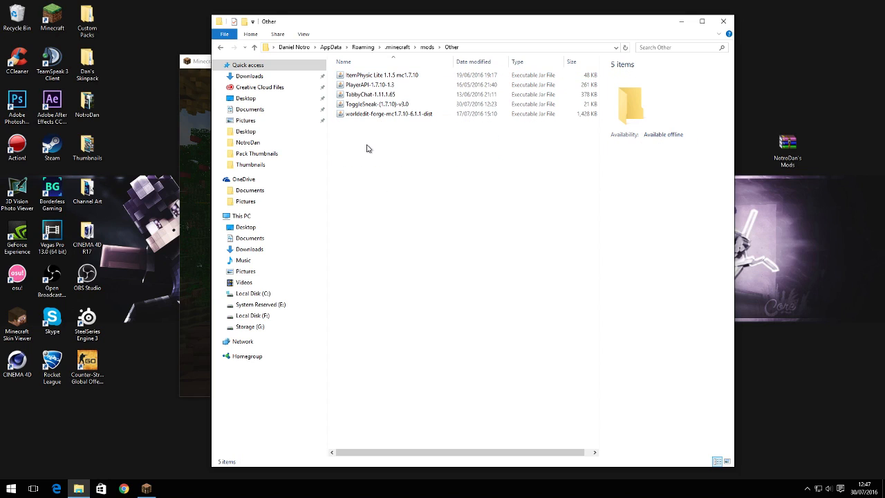
pyautogui.moveTo(376, 148)
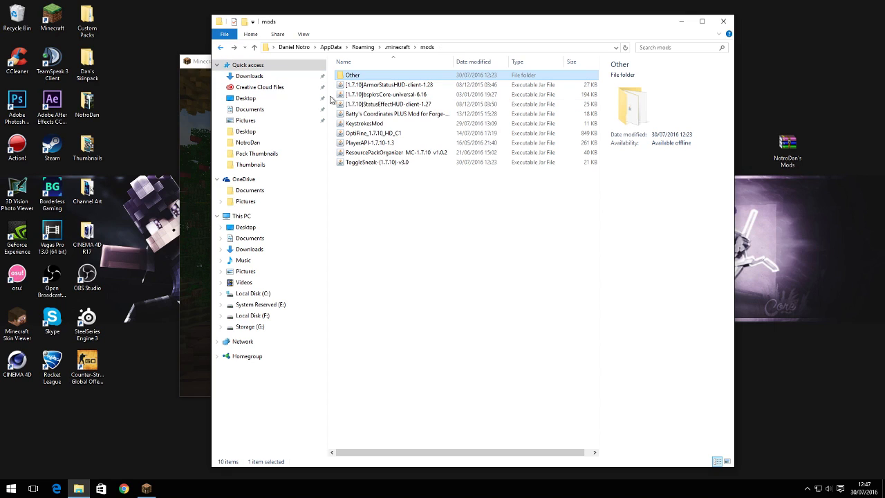
pyautogui.doubleClick(352, 75)
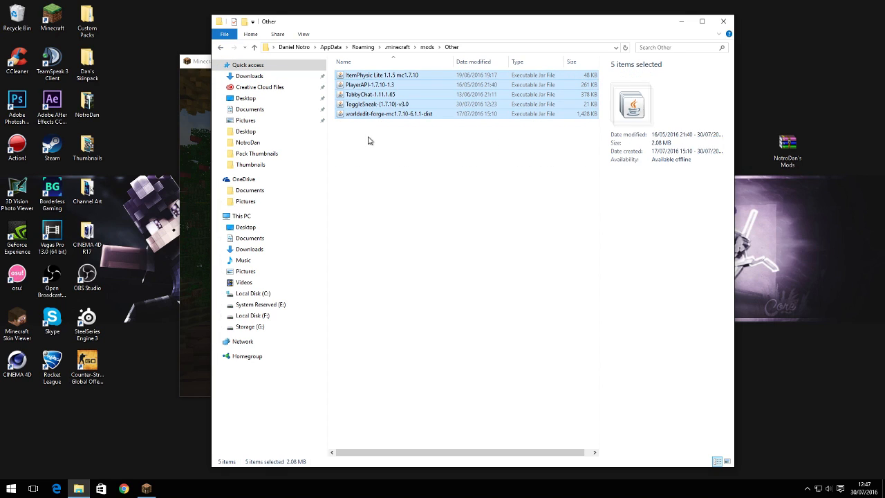
pyautogui.click(381, 75)
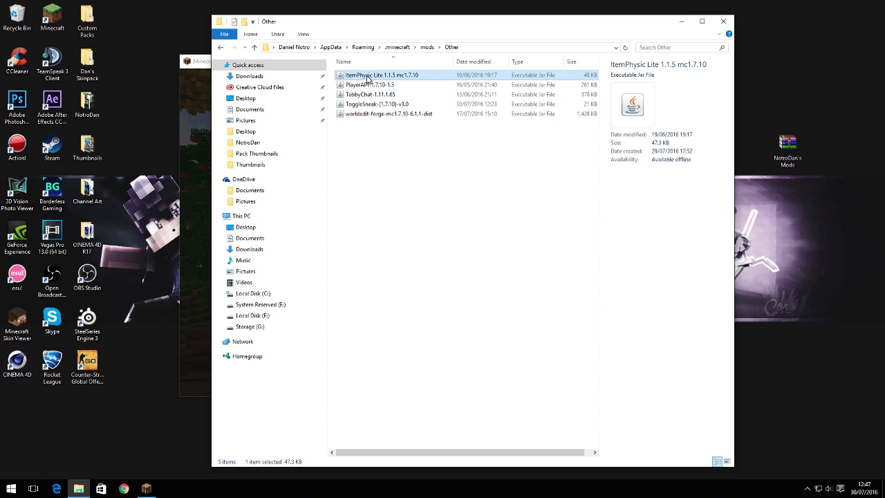
pyautogui.click(370, 84)
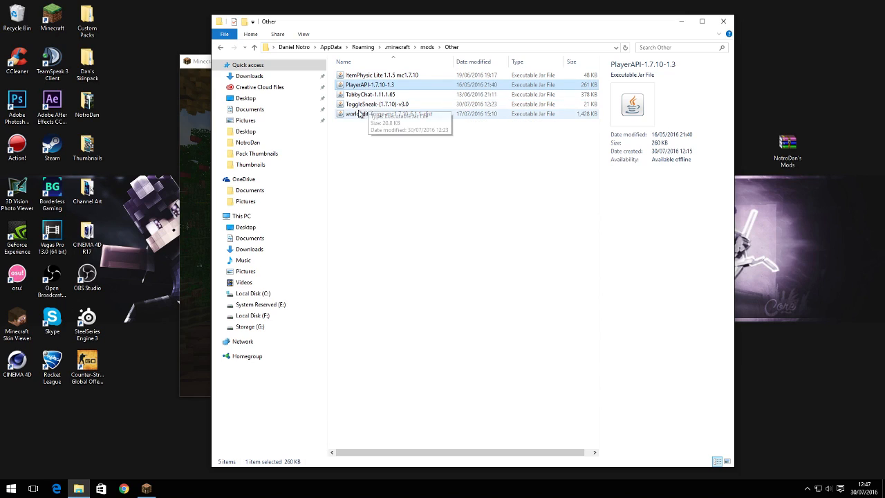
pyautogui.click(377, 103)
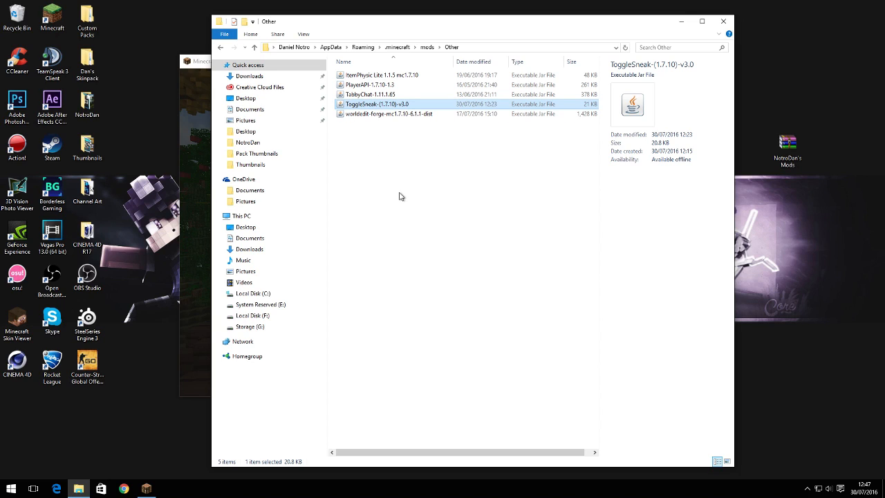
pyautogui.click(376, 172)
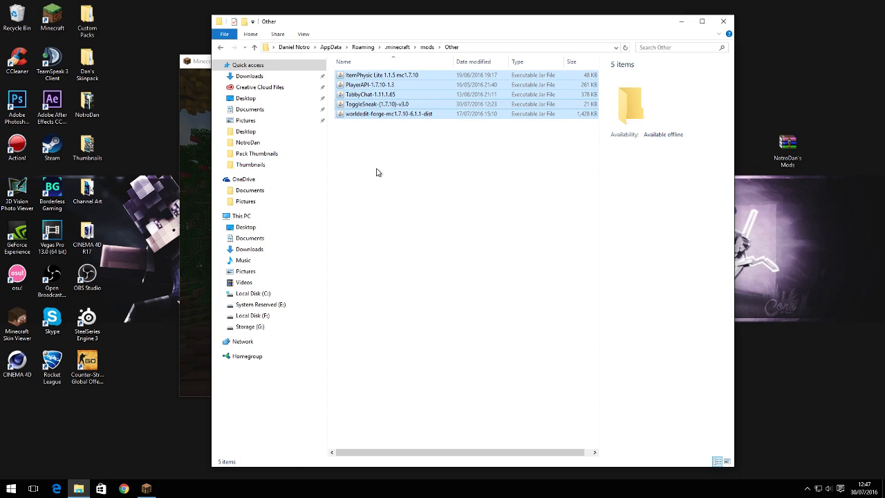
# Step: Return to mods, reopen Other, and select the TabbyChat and worldedit forge files
pyautogui.click(427, 47)
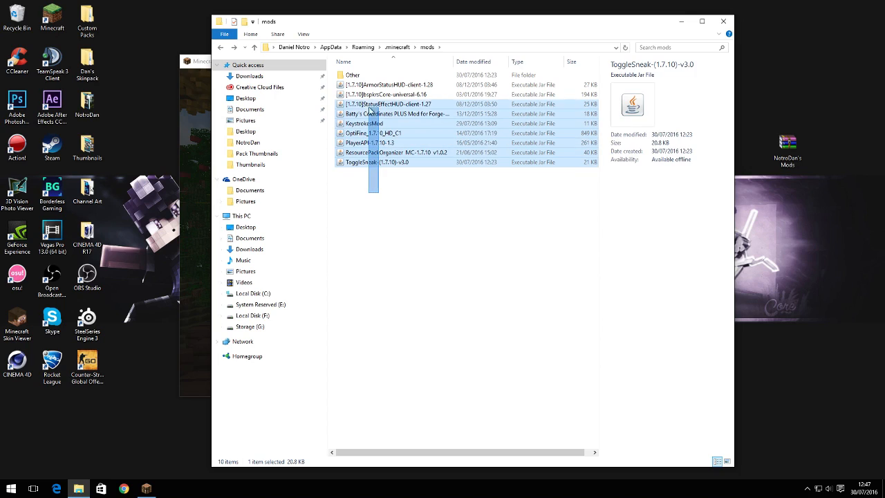
pyautogui.click(377, 176)
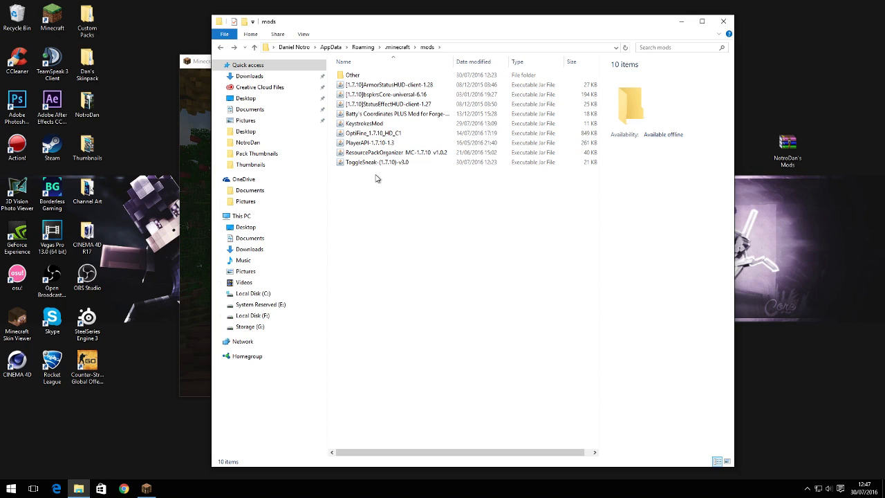
pyautogui.click(352, 75)
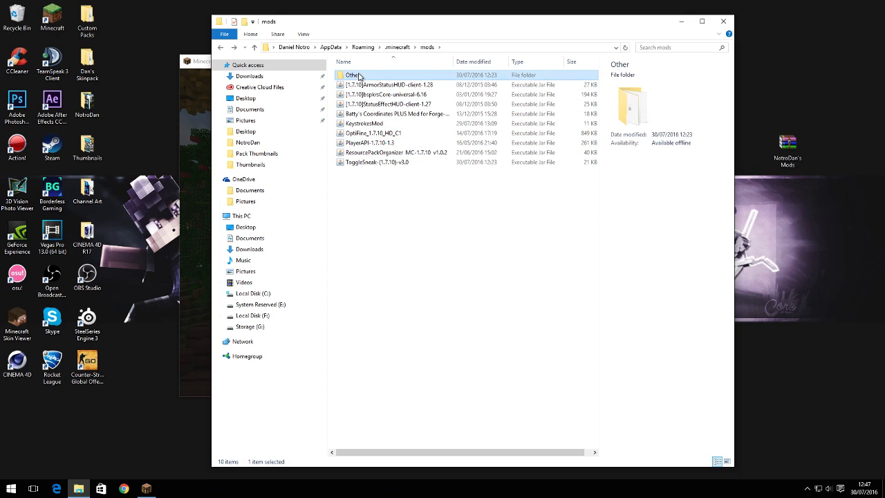
pyautogui.doubleClick(352, 74)
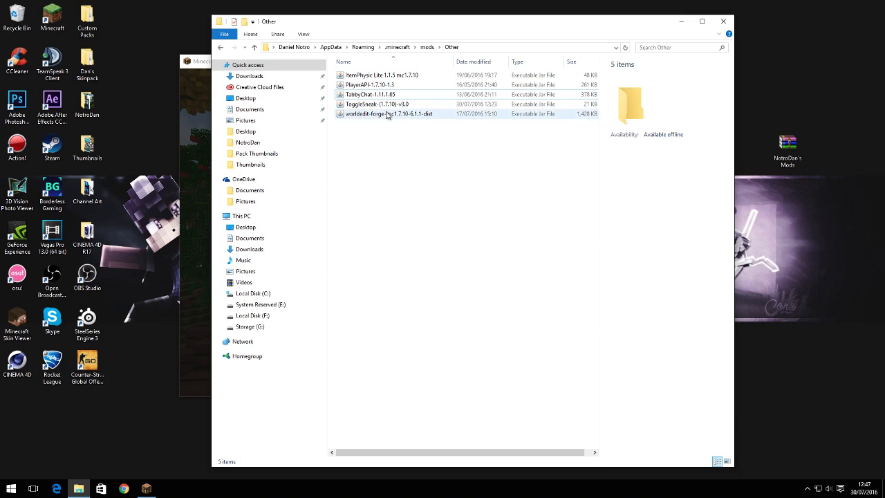
pyautogui.click(370, 94)
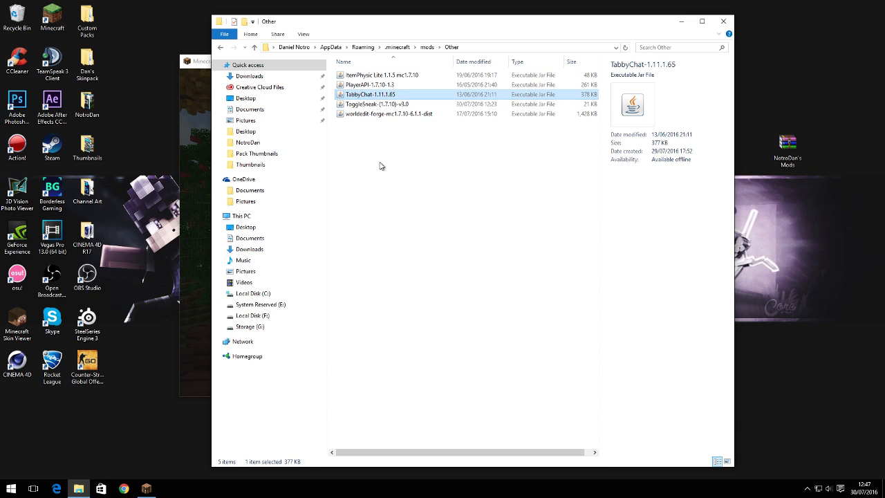
pyautogui.moveTo(377, 127)
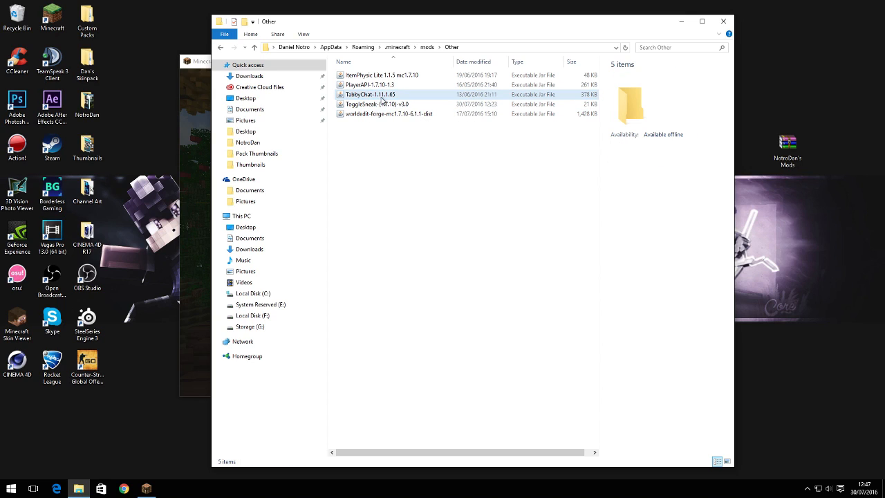
pyautogui.click(369, 126)
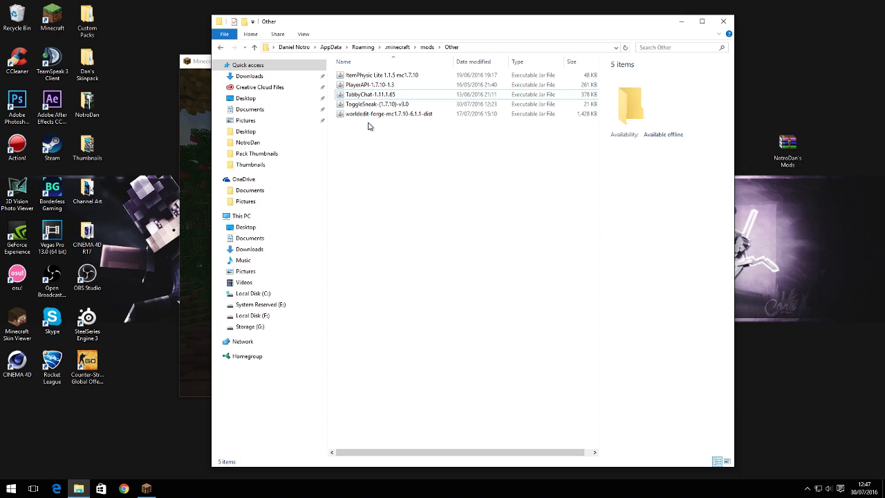
pyautogui.click(388, 113)
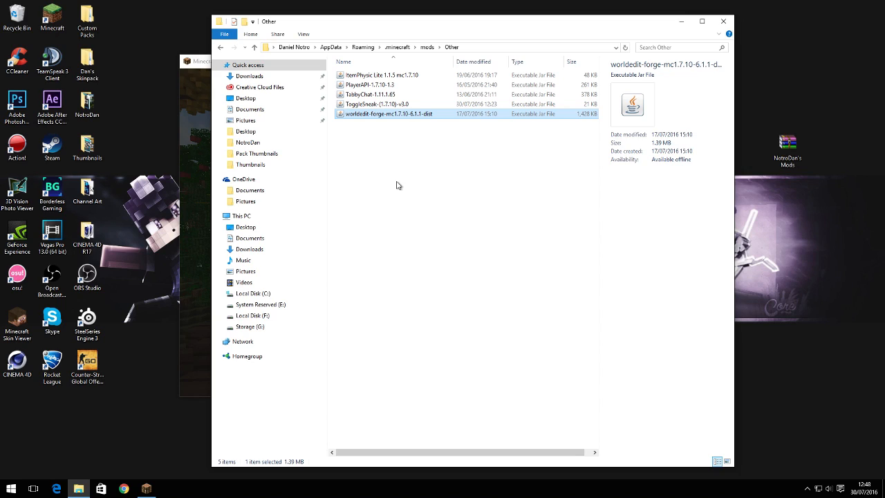
pyautogui.click(397, 159)
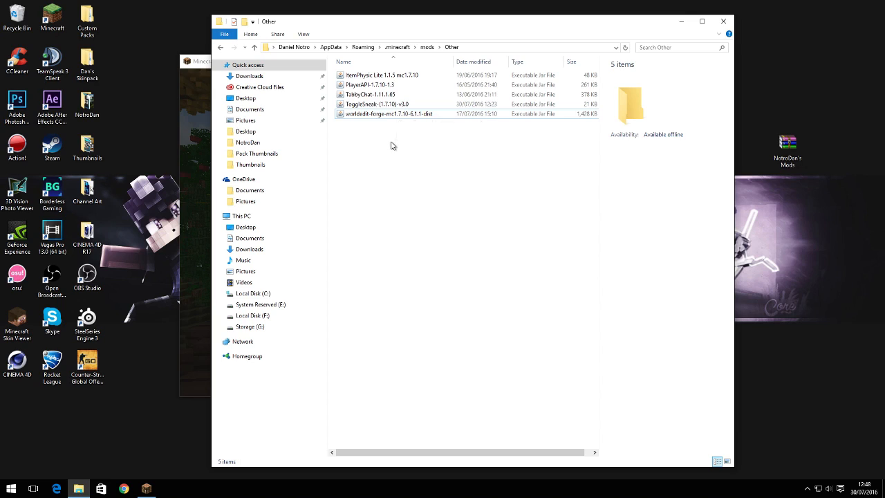
pyautogui.moveTo(443, 193)
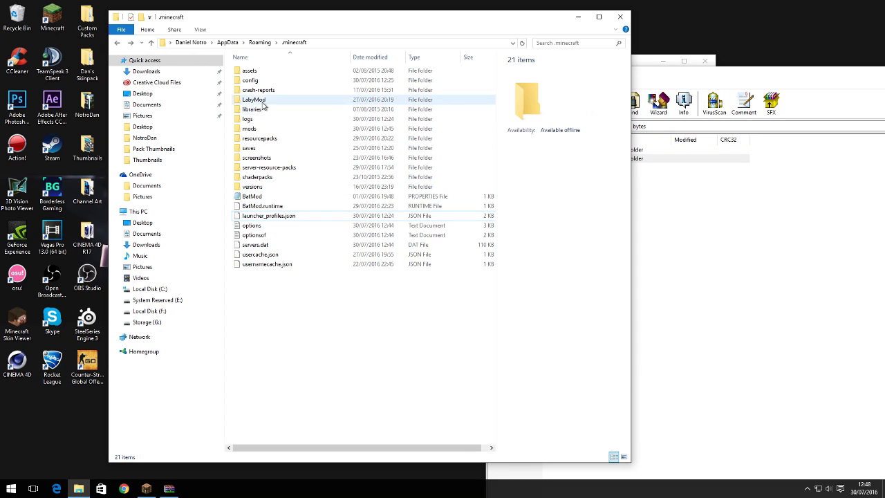
# Step: Open the .minecraft config folder and deselect its 14 configuration entries
pyautogui.doubleClick(251, 80)
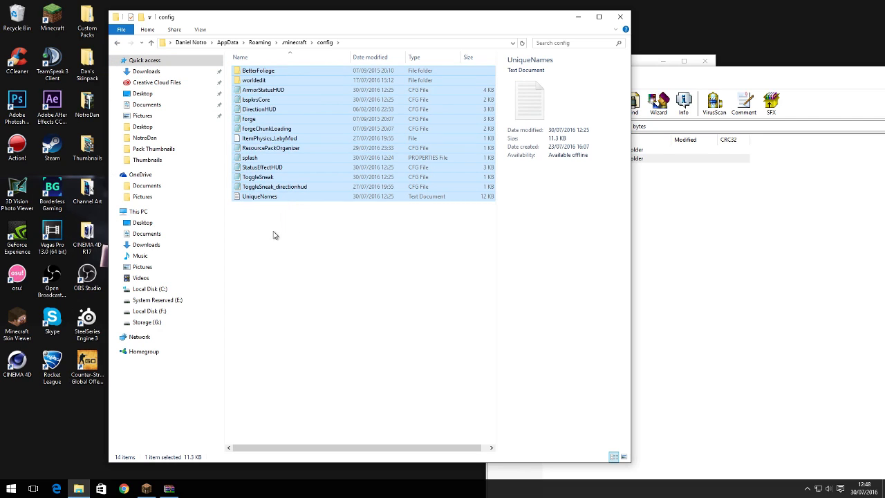
pyautogui.click(356, 255)
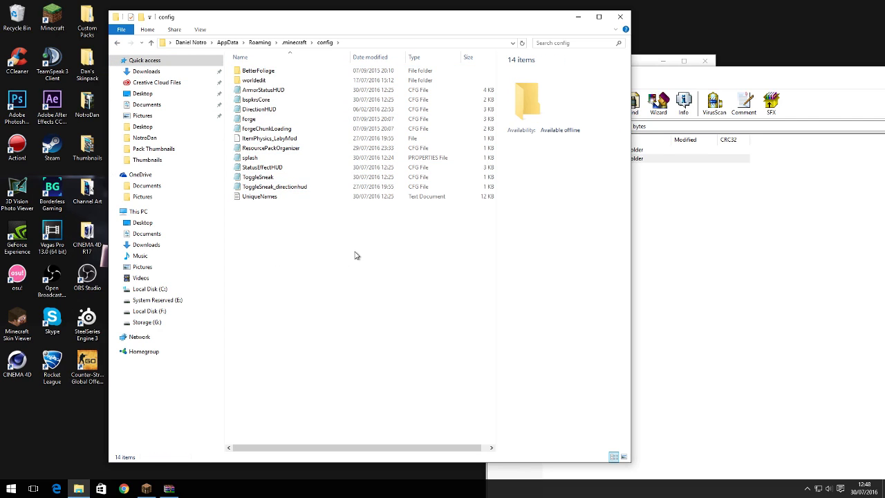
pyautogui.moveTo(310, 282)
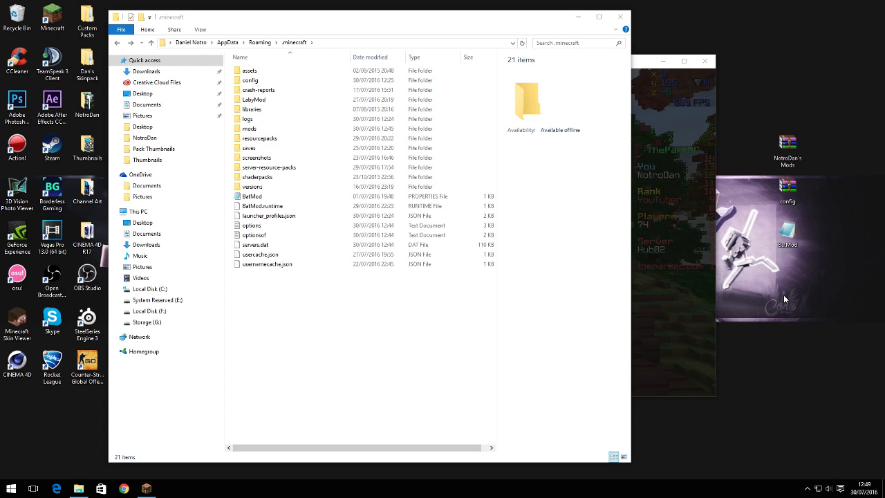
pyautogui.moveTo(797, 289)
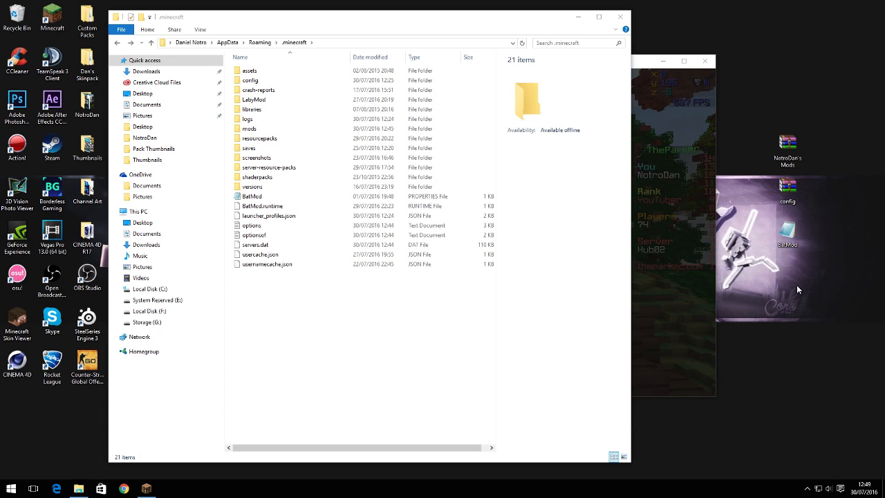
pyautogui.doubleClick(252, 196)
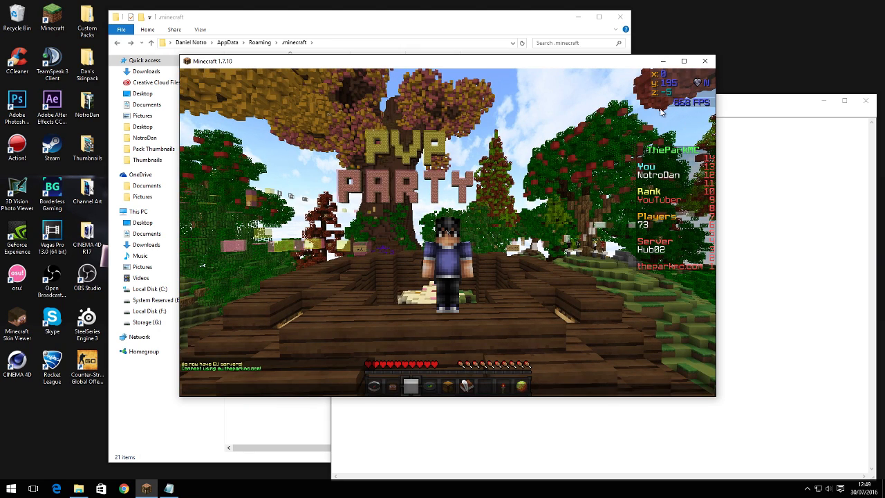
pyautogui.moveTo(629, 147)
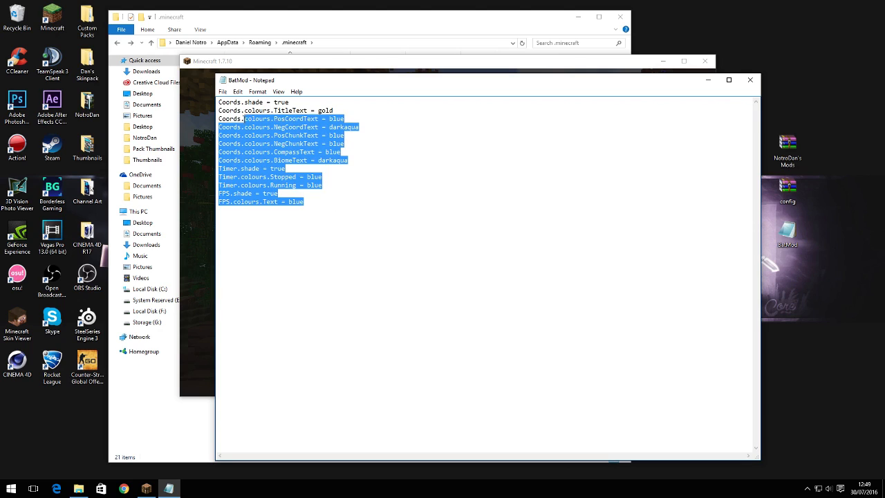
pyautogui.click(284, 152)
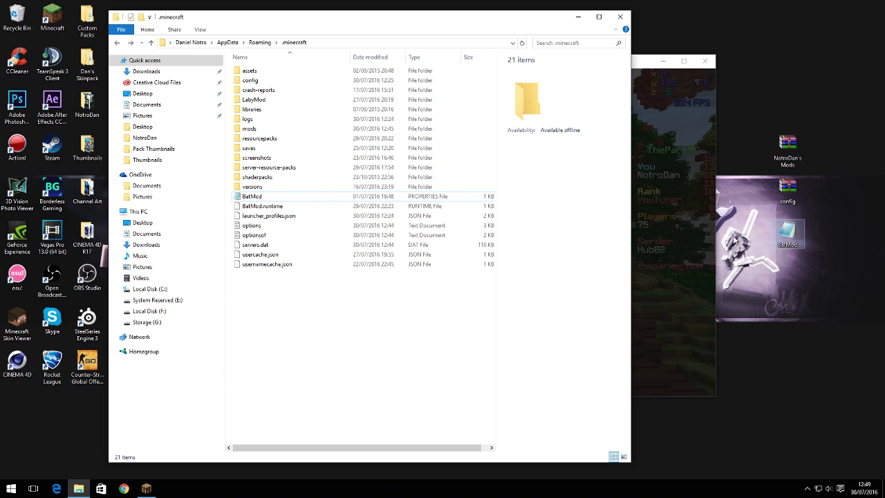
pyautogui.click(262, 205)
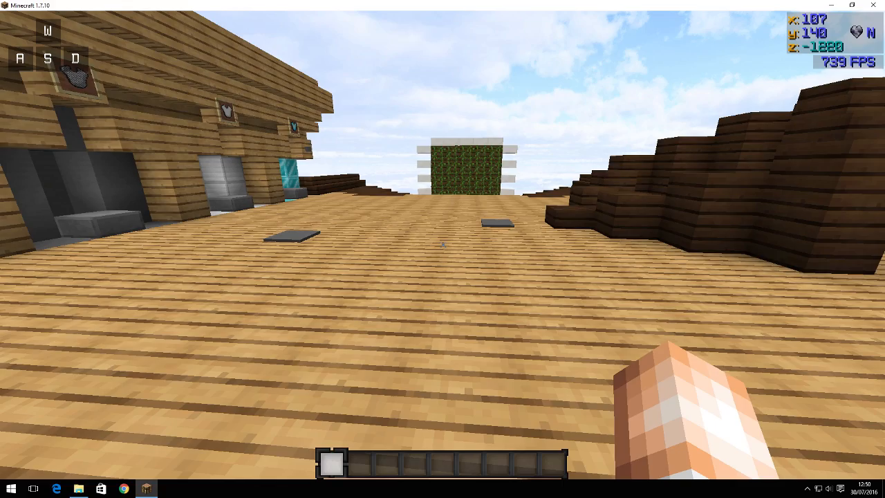
pyautogui.moveTo(442, 249)
pyautogui.write('/')
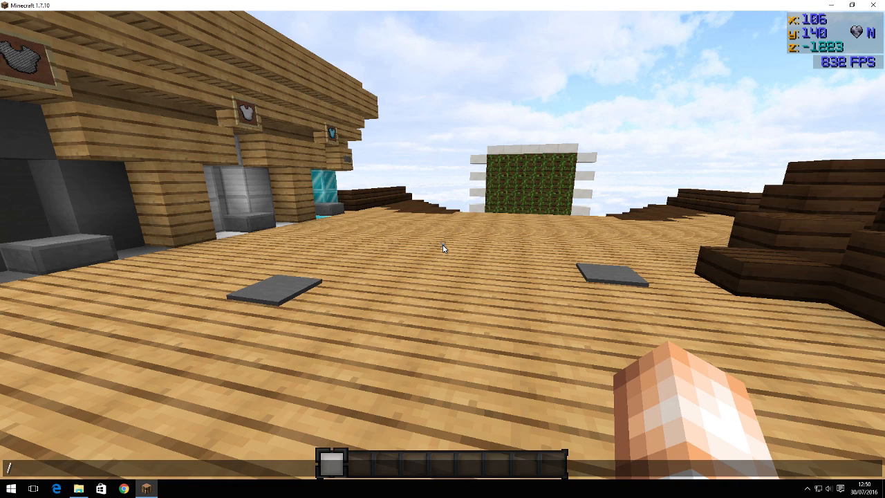
# Step: Cycle the /keystrokesmod display mode to add mouse buttons and sprint to WASD
pyautogui.write('keystro')
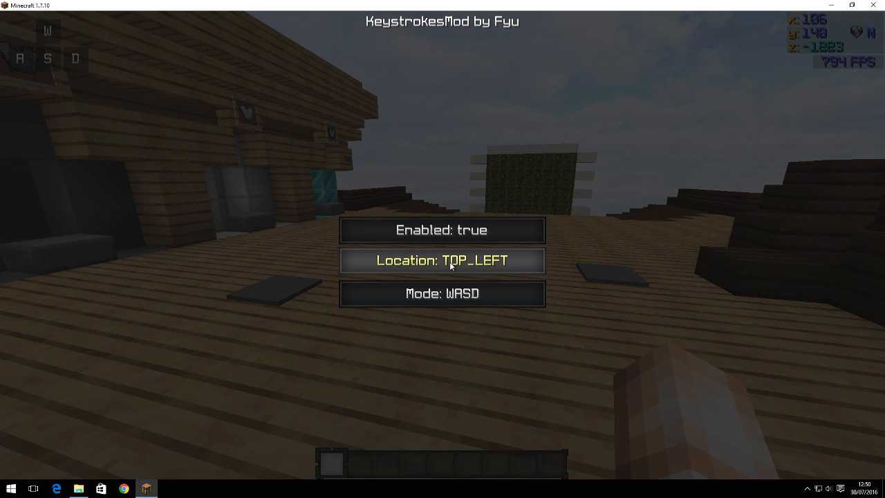
pyautogui.click(441, 293)
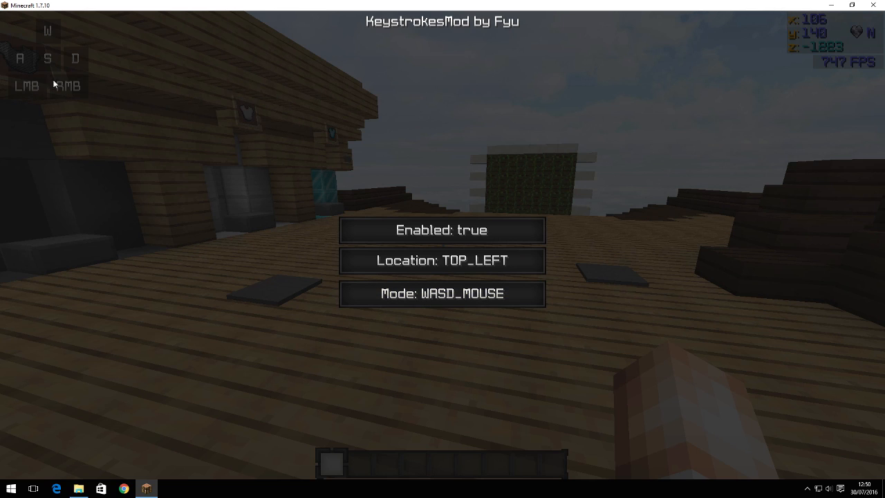
pyautogui.moveTo(74, 86)
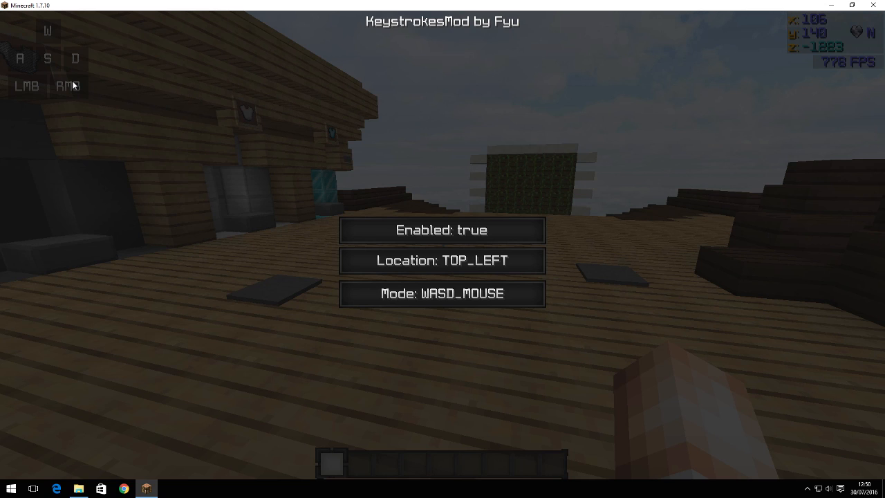
pyautogui.click(441, 293)
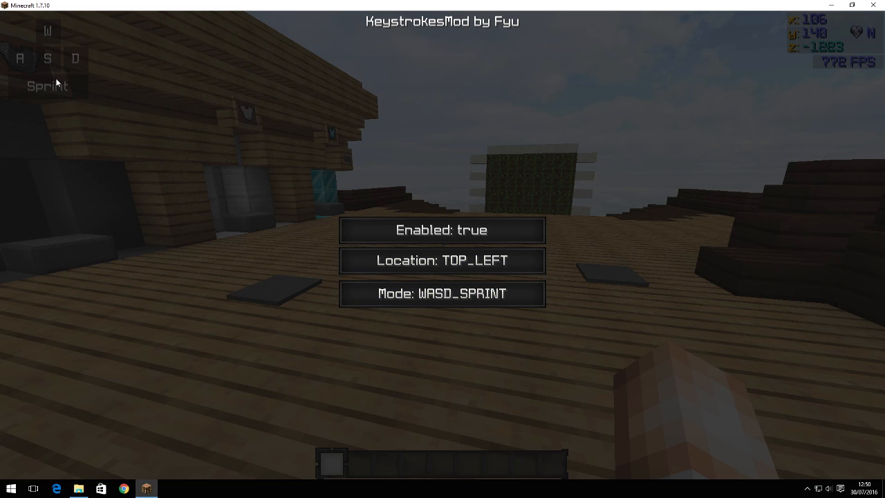
pyautogui.click(441, 293)
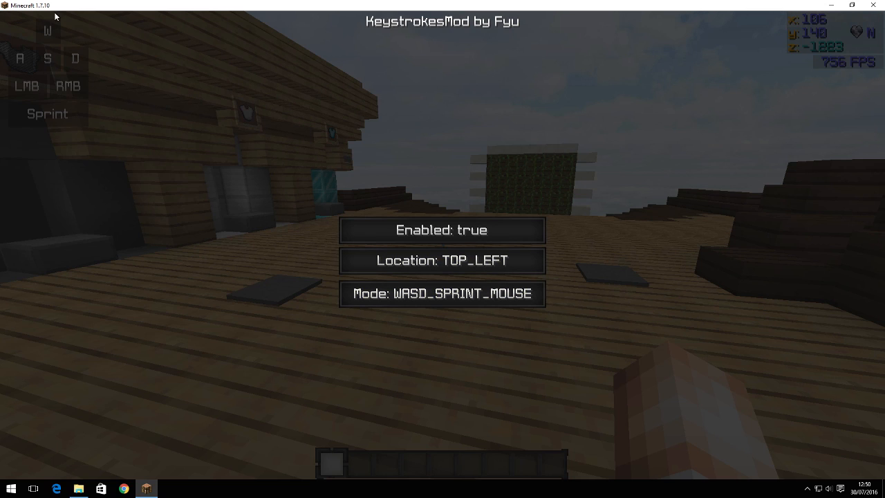
pyautogui.click(442, 293)
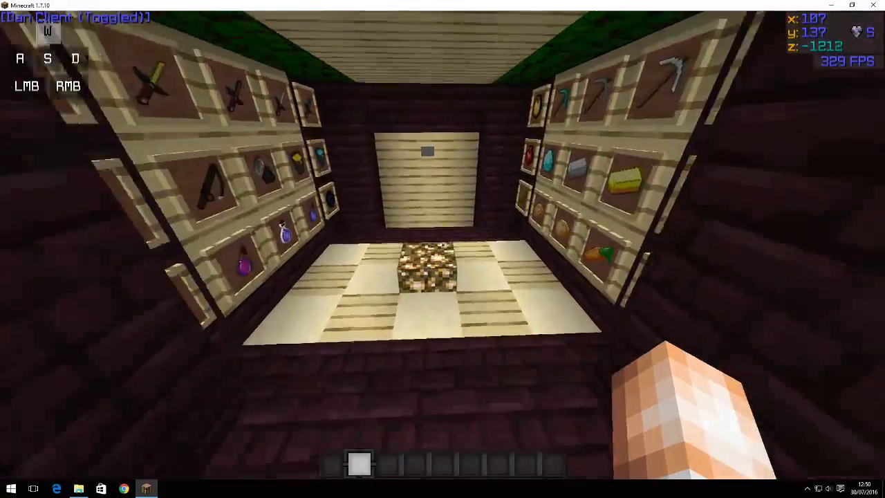
# Step: Open and close the inventory to show the equipped diamond armour durability
pyautogui.press('w')
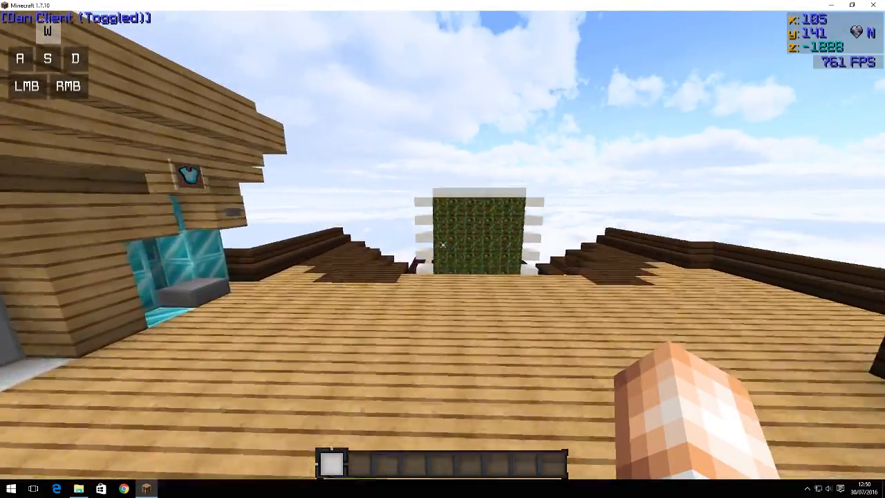
pyautogui.press('e')
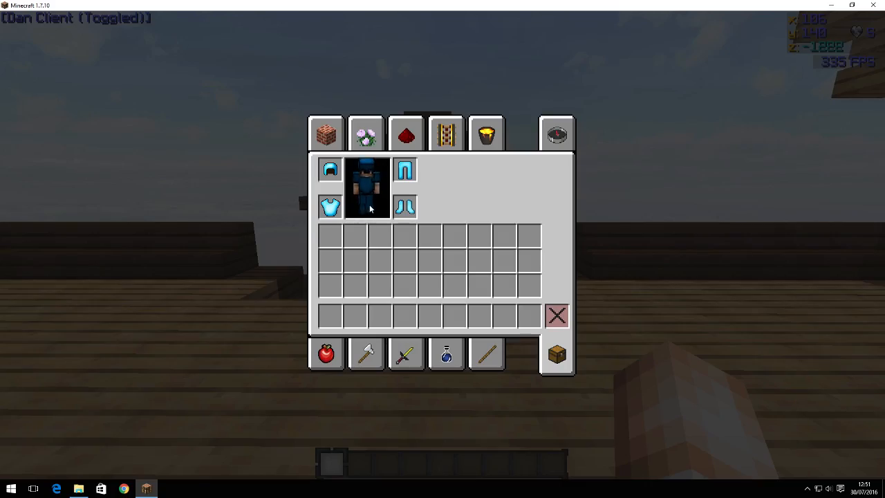
pyautogui.press('Escape')
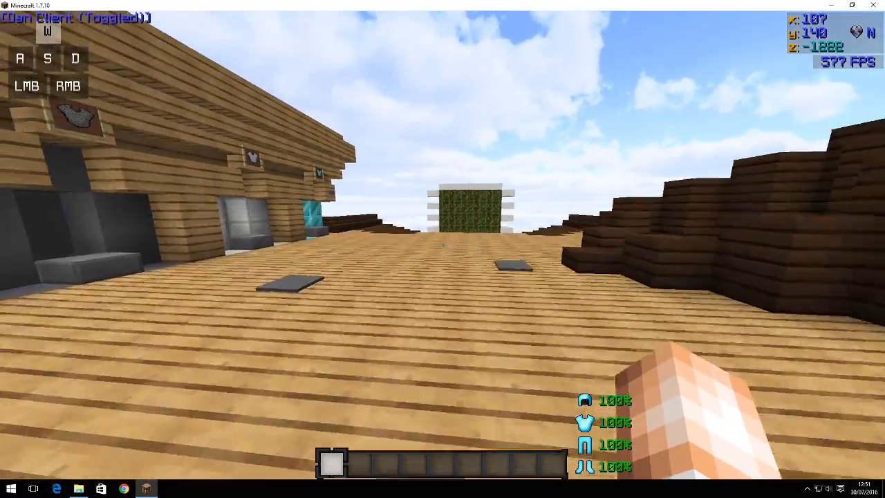
pyautogui.moveTo(443, 245)
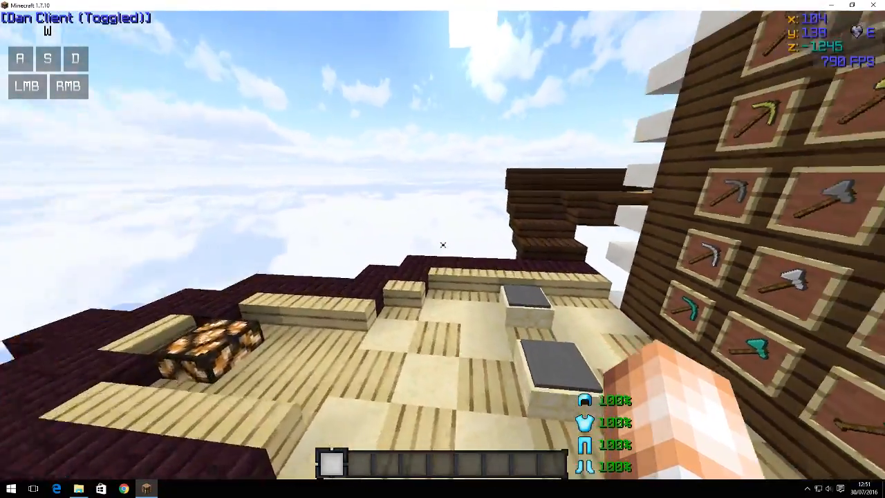
pyautogui.press('e')
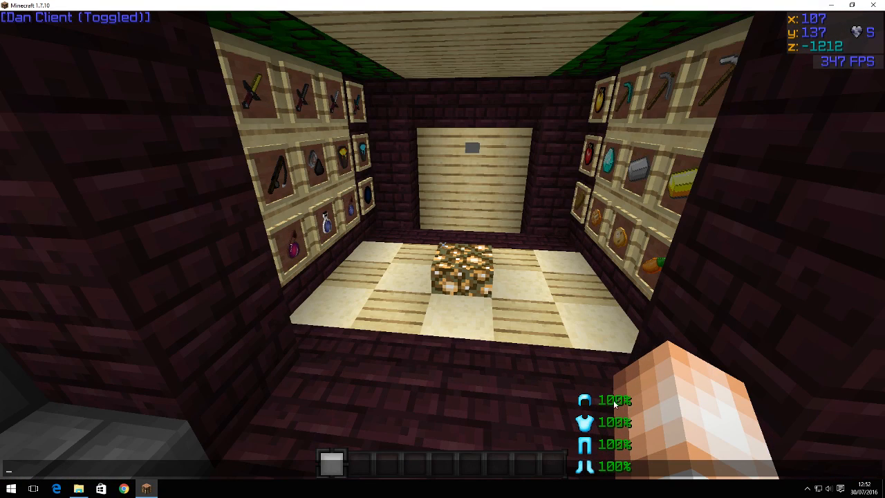
pyautogui.moveTo(681, 372)
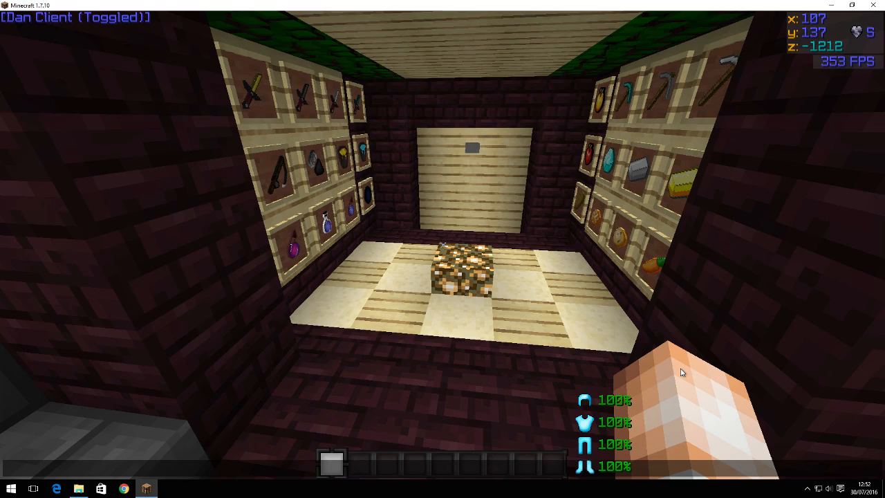
pyautogui.moveTo(601, 387)
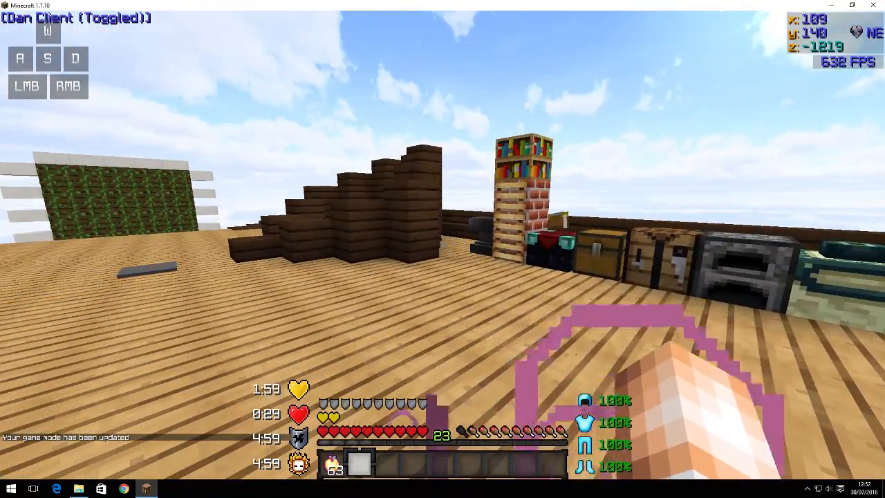
pyautogui.moveTo(443, 248)
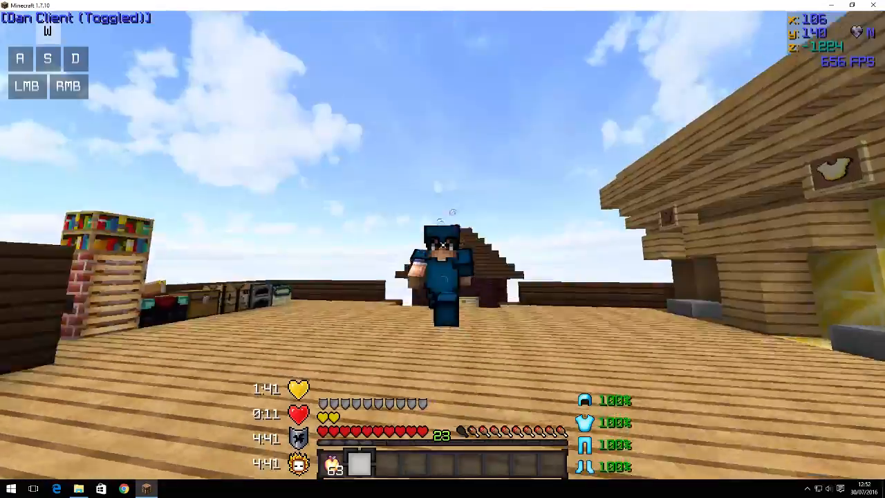
pyautogui.moveTo(443, 246)
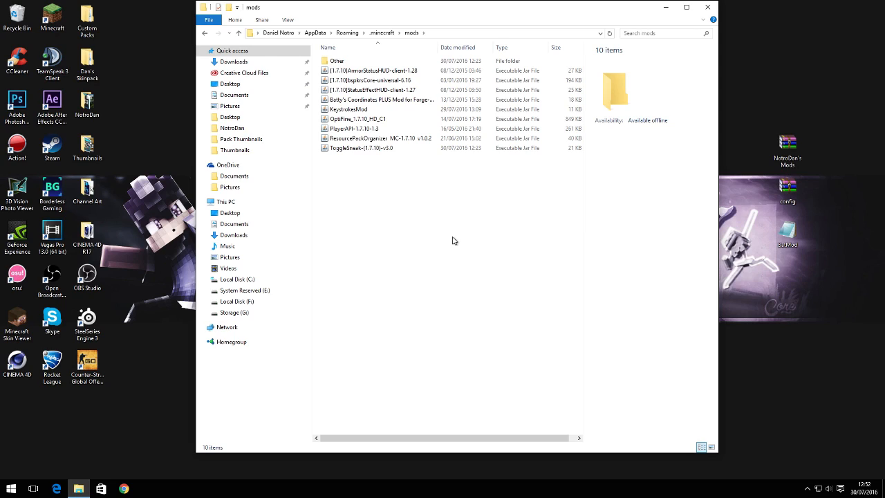
pyautogui.moveTo(404, 193)
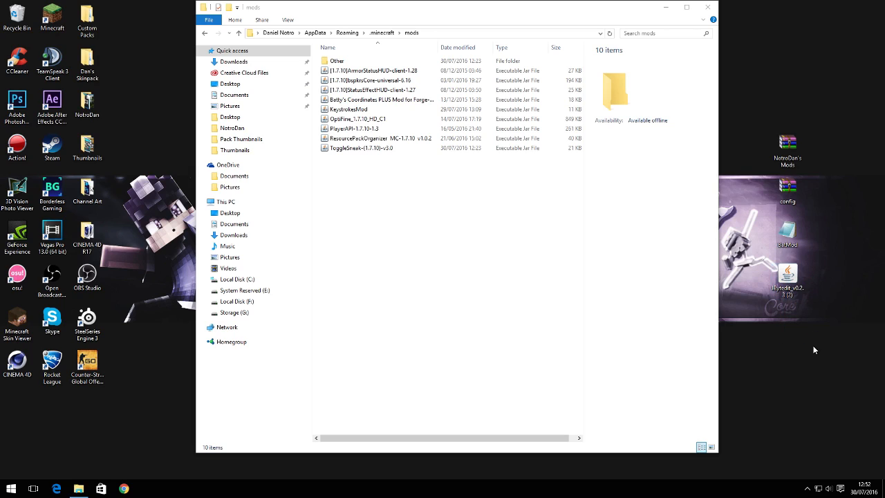
pyautogui.moveTo(793, 320)
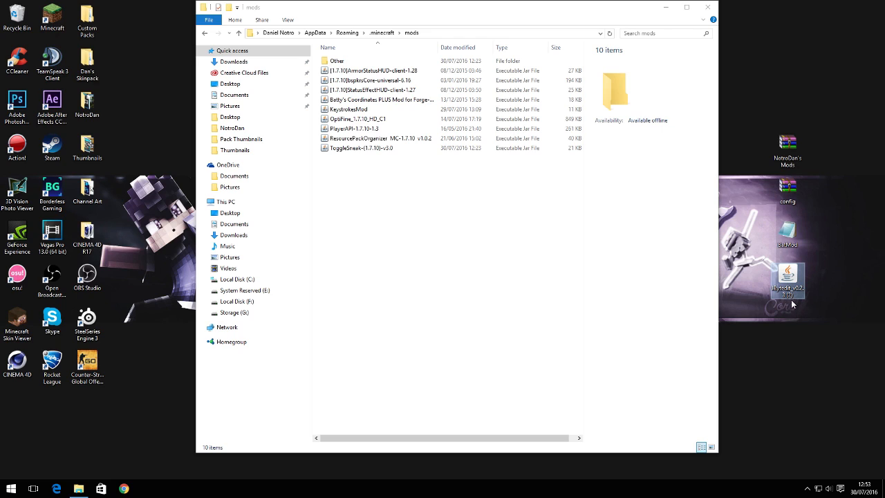
# Step: Launch JBytedit from its desktop shortcut to load the ToggleSneak jar
pyautogui.doubleClick(788, 277)
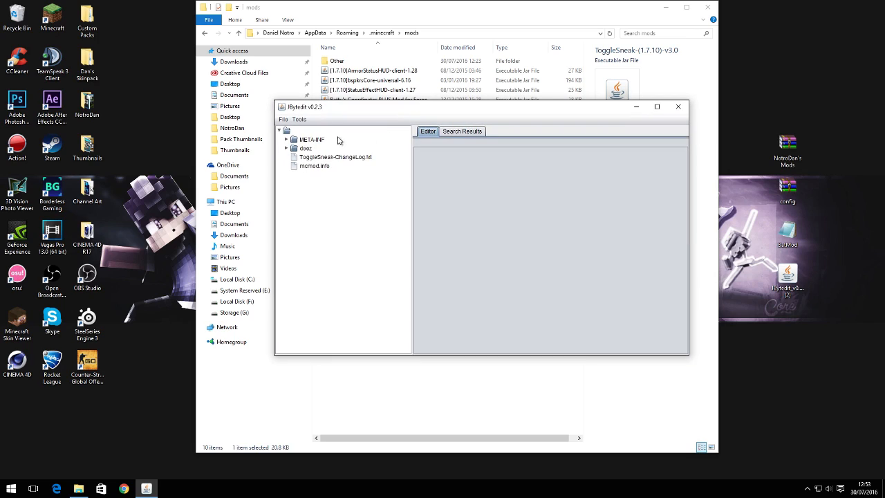
# Step: Search the jar for 'Dan Client' and go to the CustomMovementInput UpdateStatus method
pyautogui.click(299, 119)
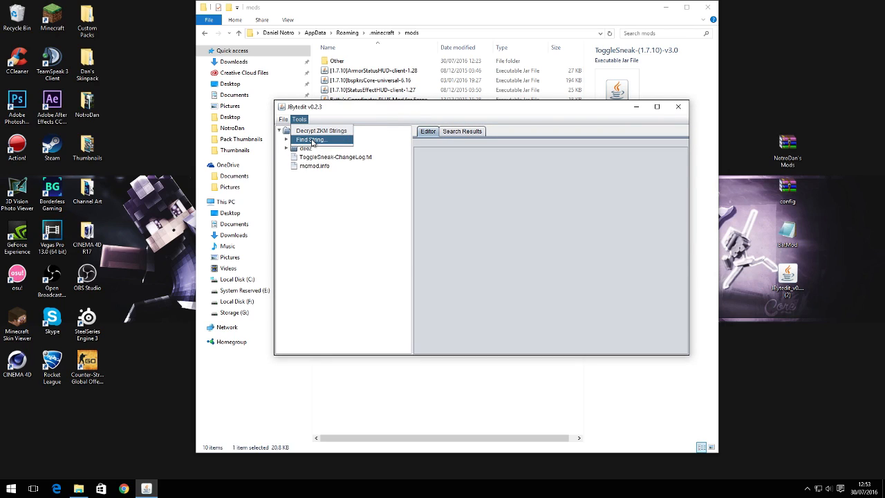
pyautogui.click(310, 140)
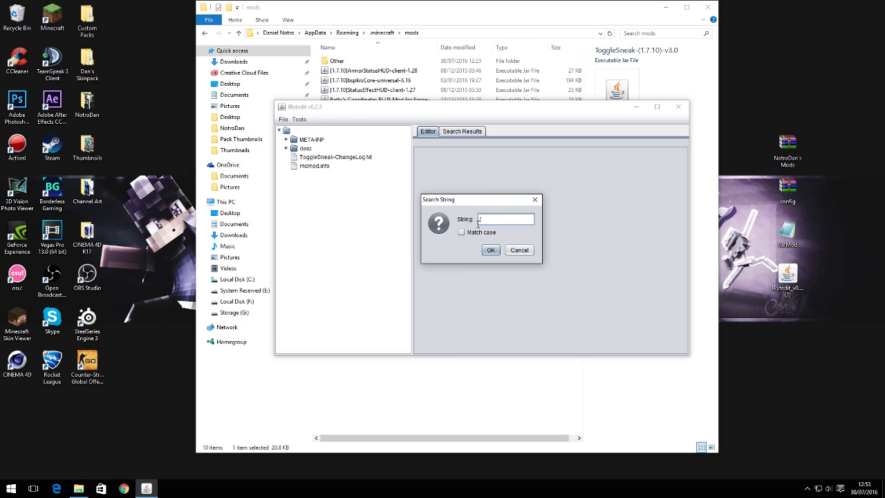
pyautogui.write('Dan Client')
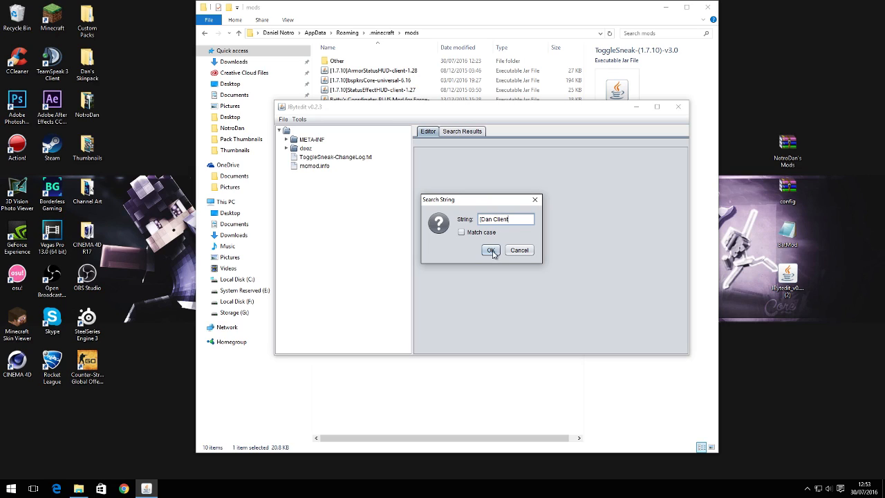
pyautogui.click(491, 250)
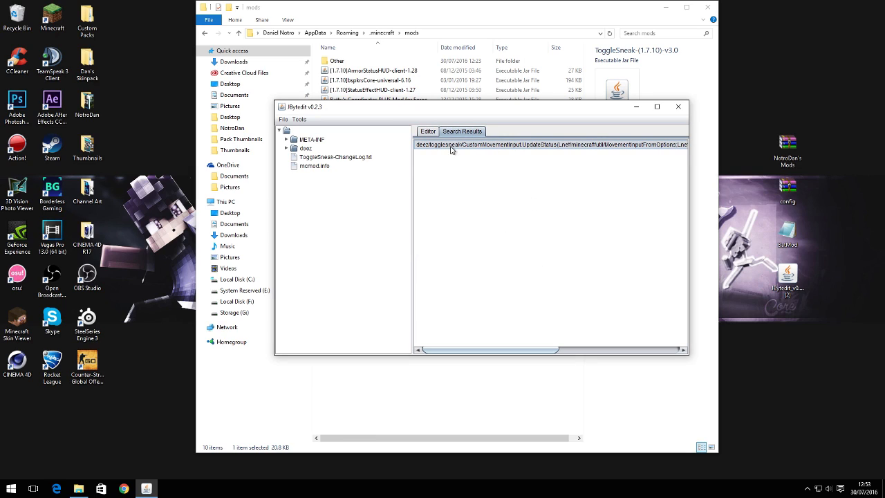
pyautogui.rightClick(452, 145)
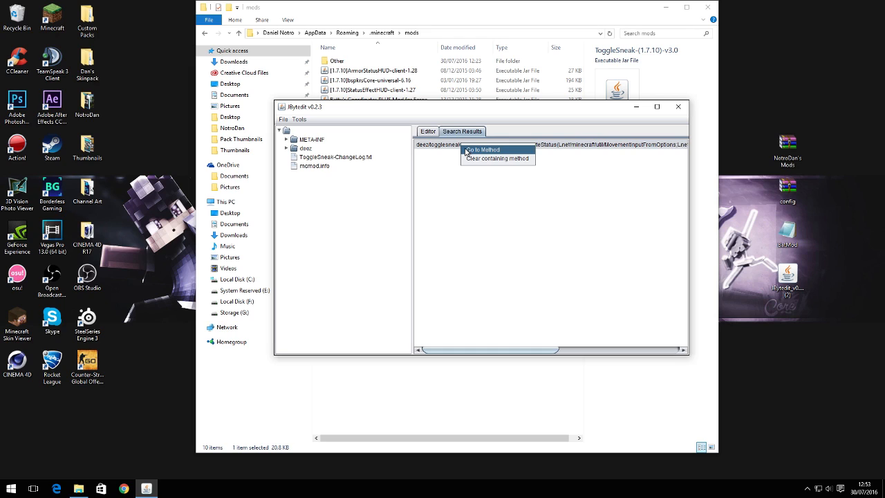
pyautogui.click(481, 149)
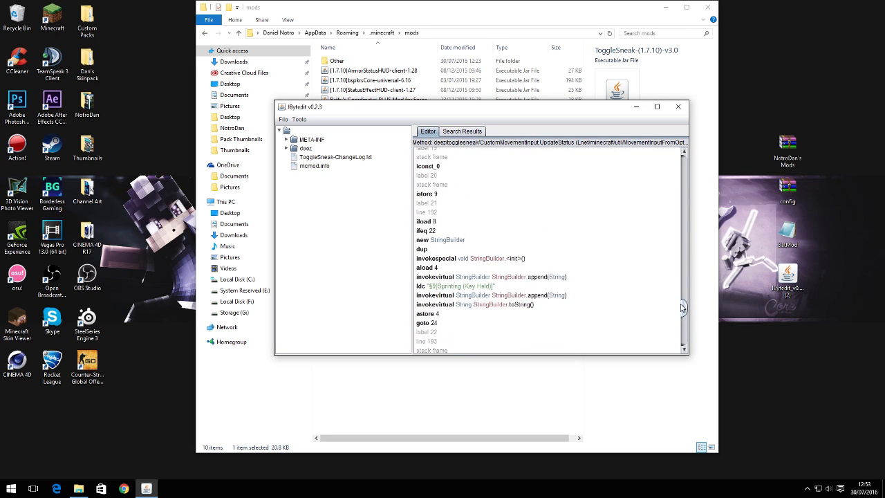
# Step: Edit the ldc HUD string, replacing its value with 'Dan Client (Toggled)'
pyautogui.rightClick(453, 230)
pyautogui.write('§[Dan Client (Toggled)]')
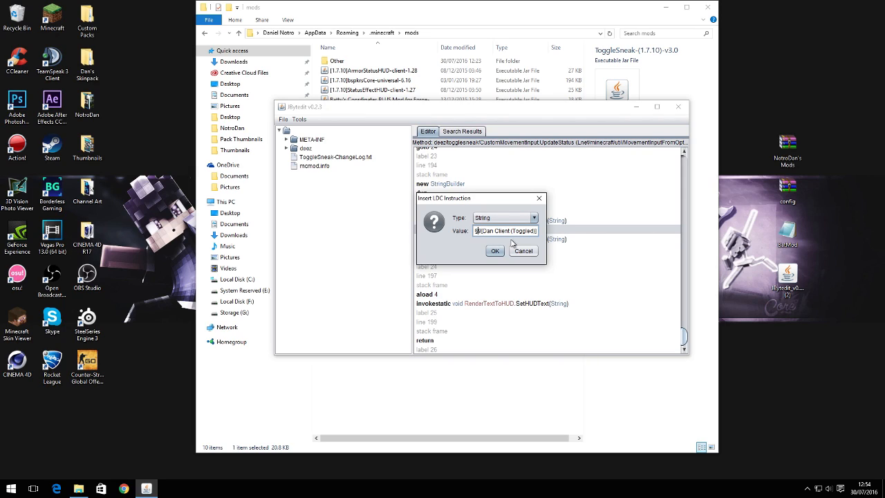
pyautogui.tripleClick(505, 230)
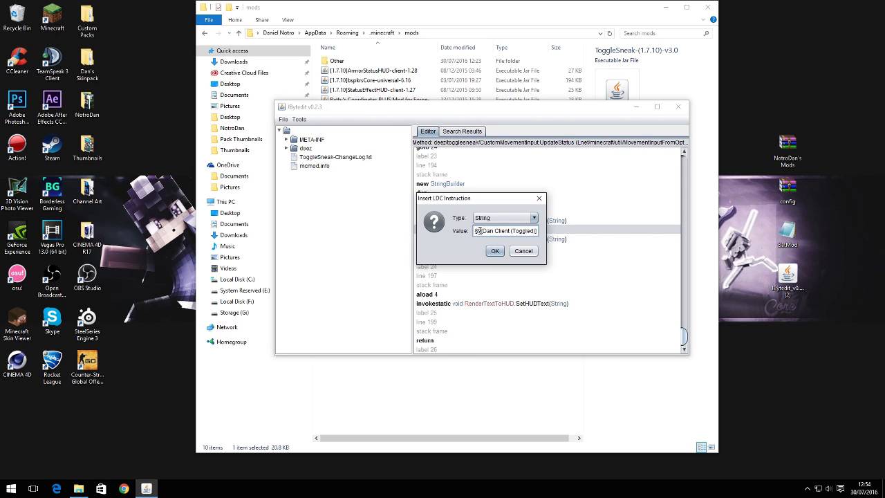
pyautogui.click(495, 250)
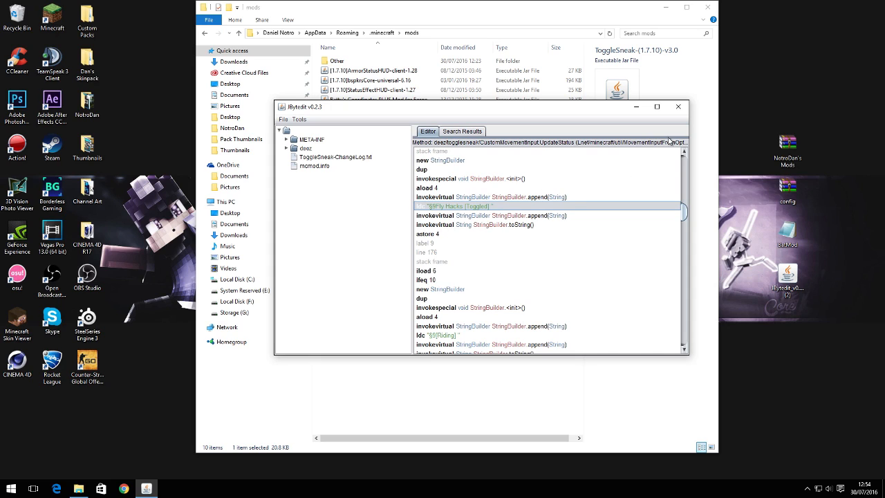
pyautogui.scroll(-3)
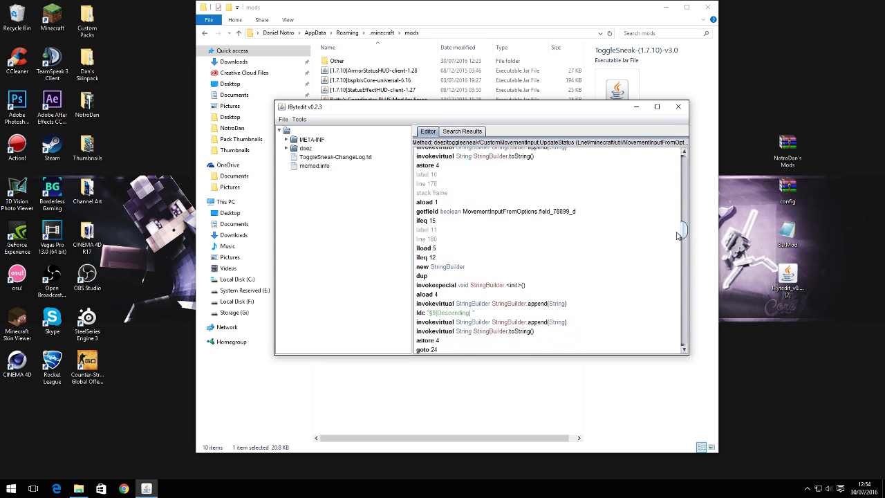
pyautogui.click(282, 118)
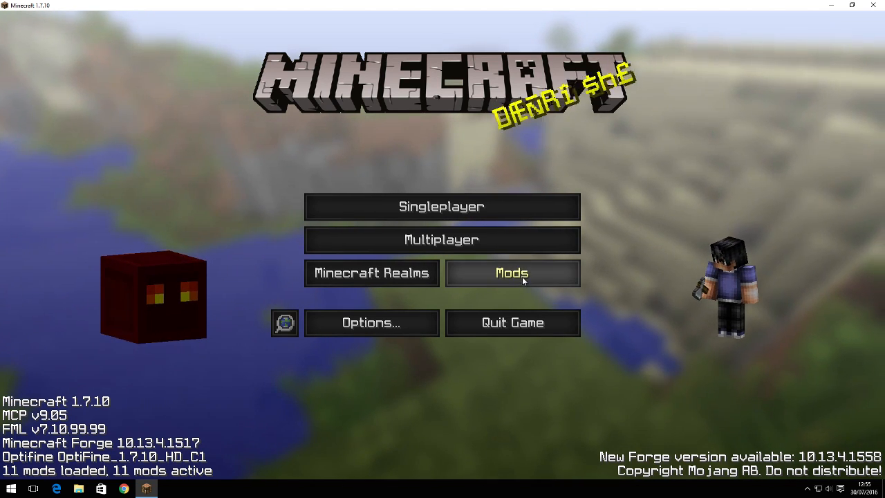
# Step: Open the Mod List and view MCP, Forge, Player API and ArmorStatusHUD details
pyautogui.click(512, 272)
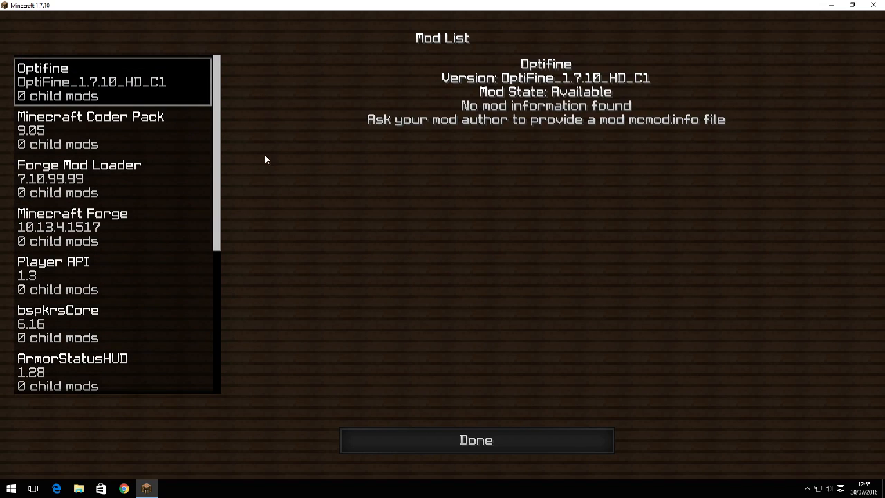
pyautogui.click(90, 130)
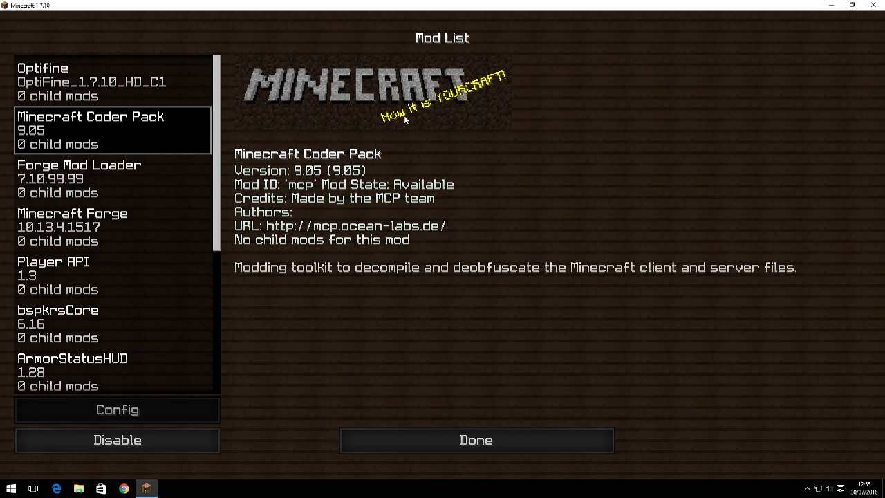
pyautogui.click(103, 226)
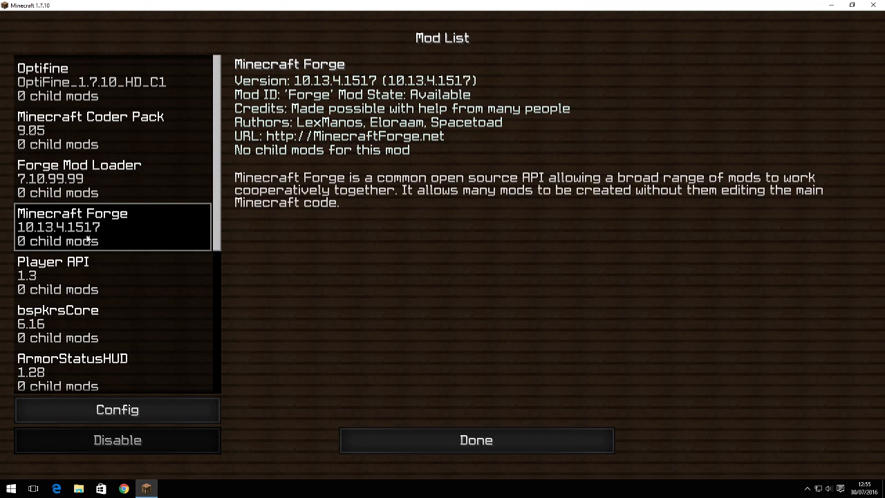
pyautogui.click(111, 275)
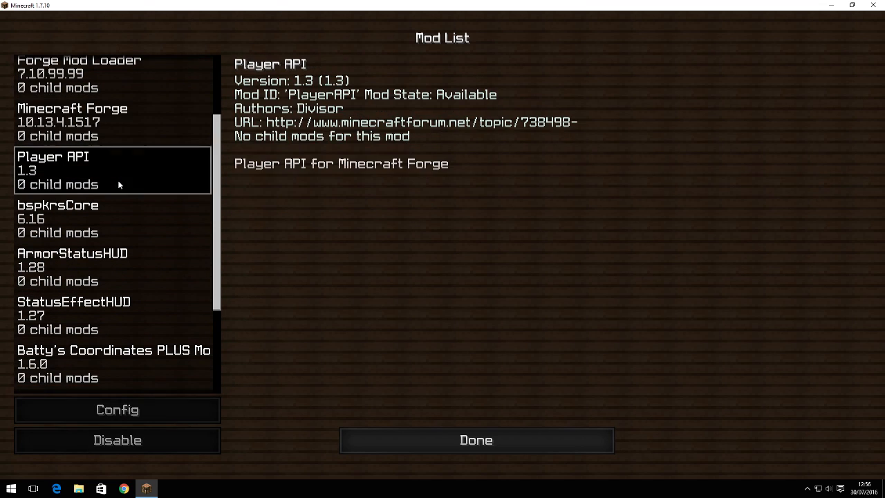
pyautogui.moveTo(105, 220)
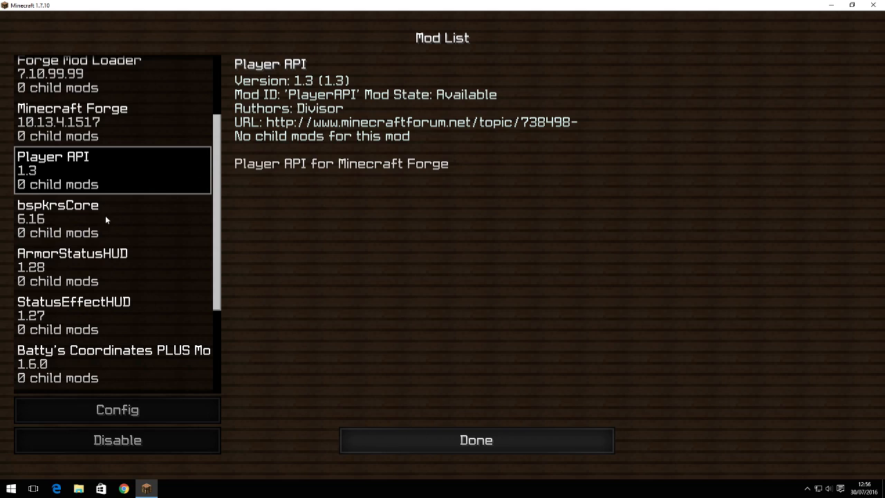
pyautogui.click(104, 219)
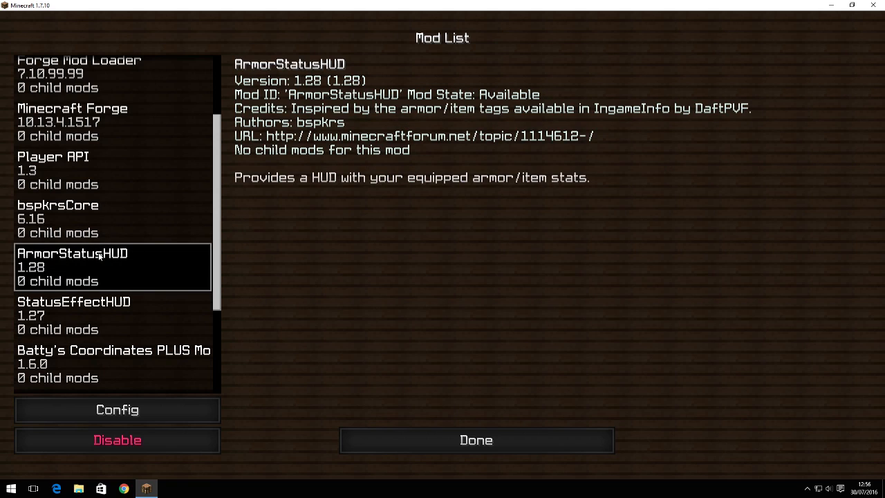
# Step: Scroll through ArmorStatusHUD's Config options unchanged, then select StatusEffectHUD
pyautogui.click(116, 409)
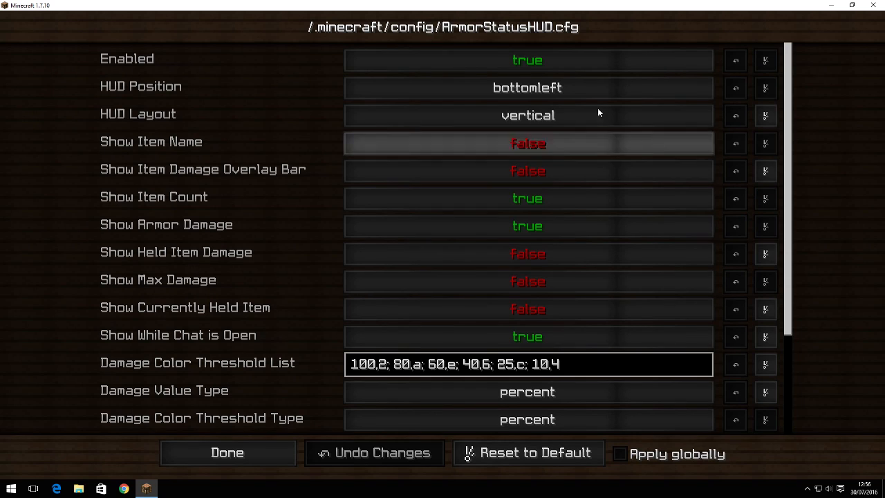
pyautogui.moveTo(817, 95)
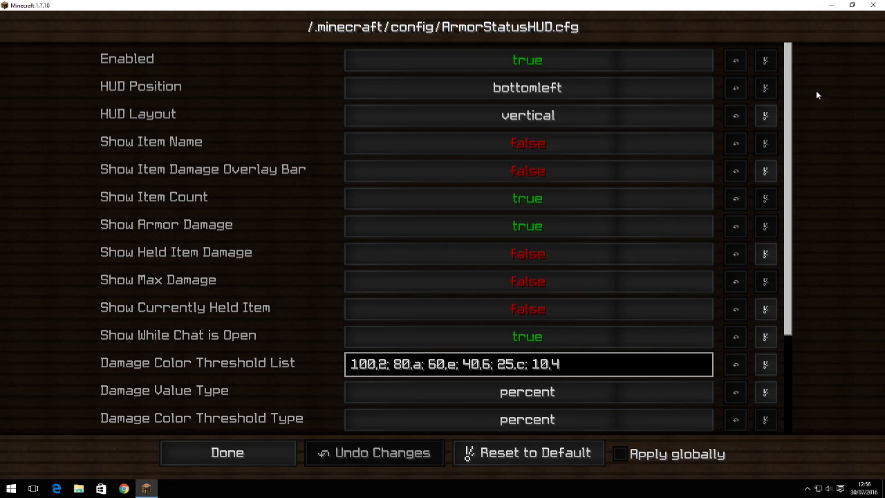
pyautogui.scroll(-3)
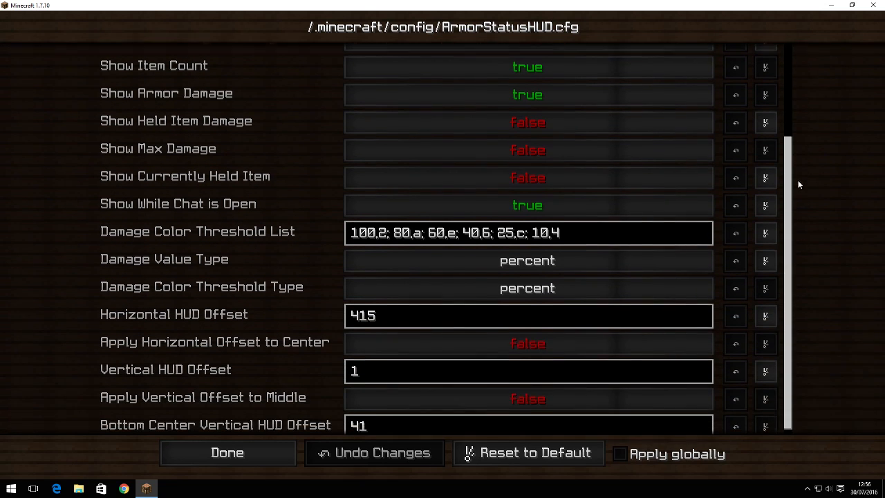
pyautogui.scroll(3)
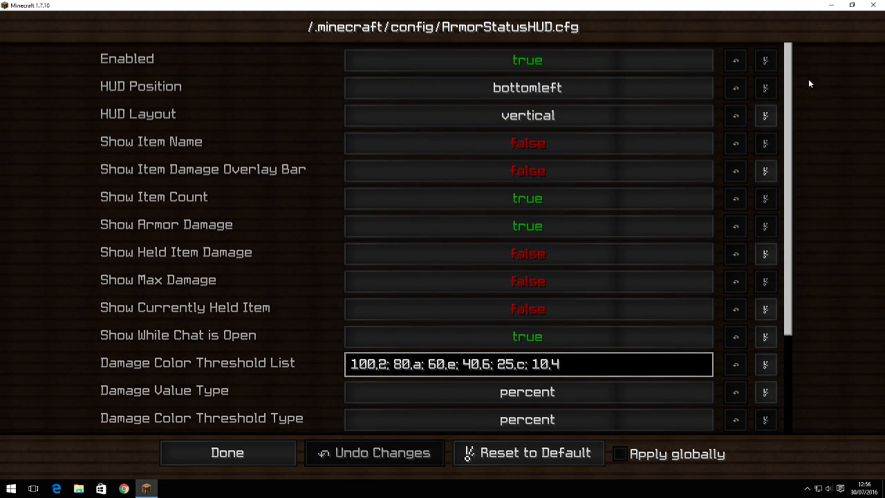
pyautogui.moveTo(805, 77)
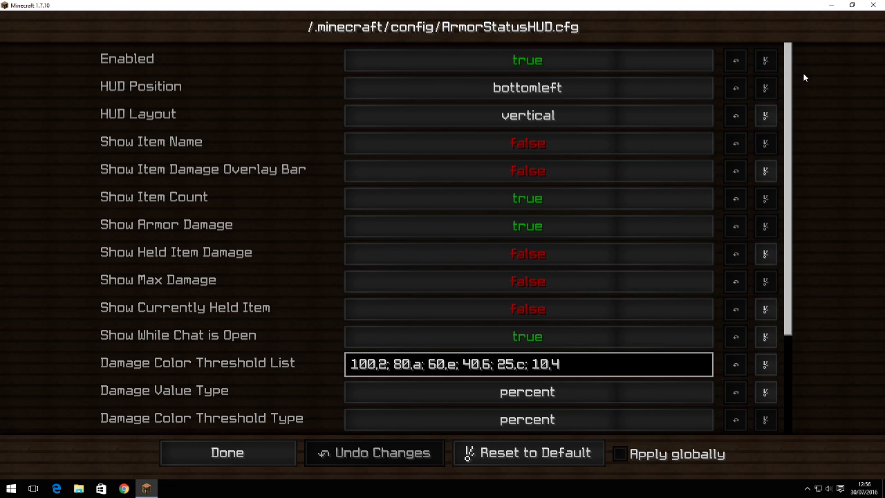
pyautogui.scroll(-3)
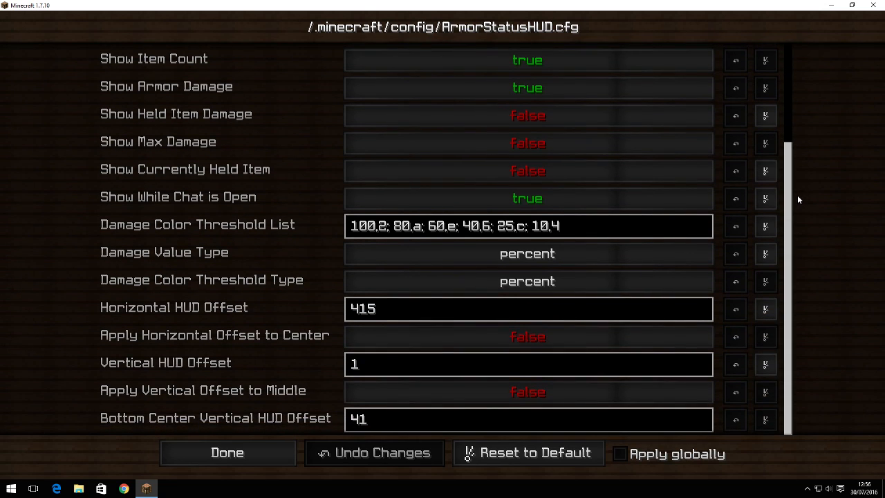
pyautogui.moveTo(598, 246)
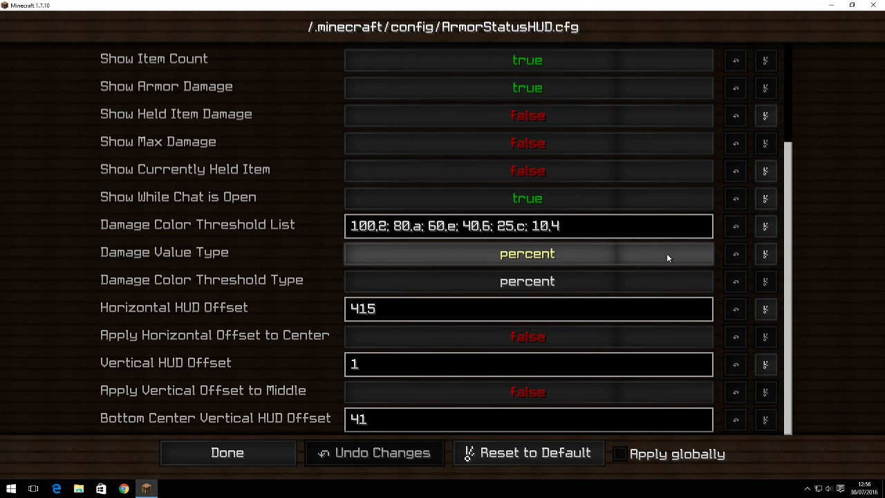
pyautogui.click(227, 452)
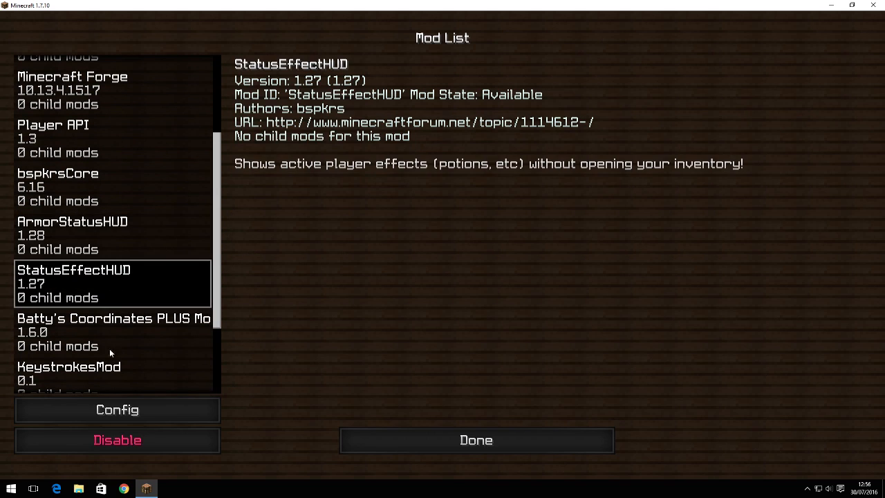
# Step: Scroll through the StatusEffectHUD config settings without changing anything, then close them
pyautogui.click(117, 409)
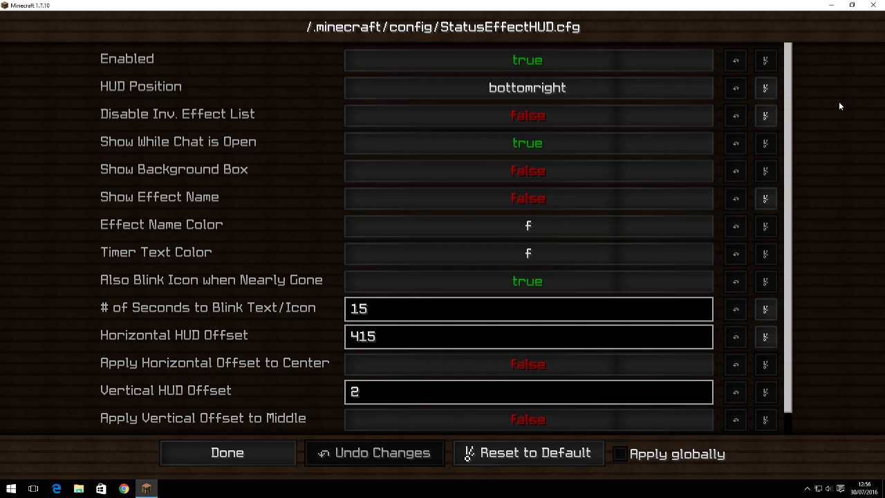
pyautogui.moveTo(798, 104)
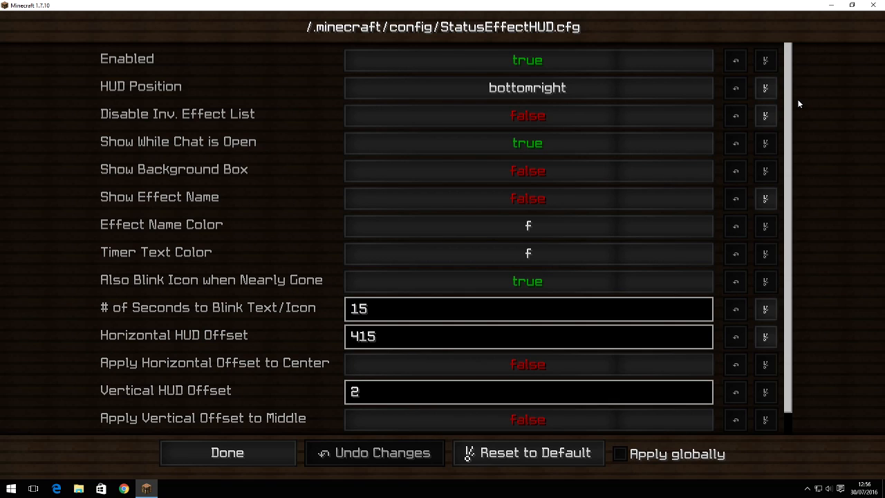
pyautogui.scroll(-3)
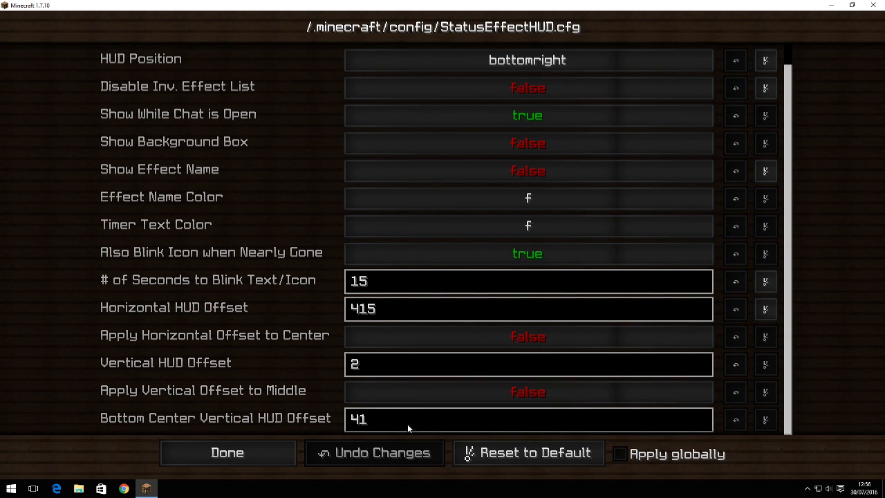
pyautogui.moveTo(814, 277)
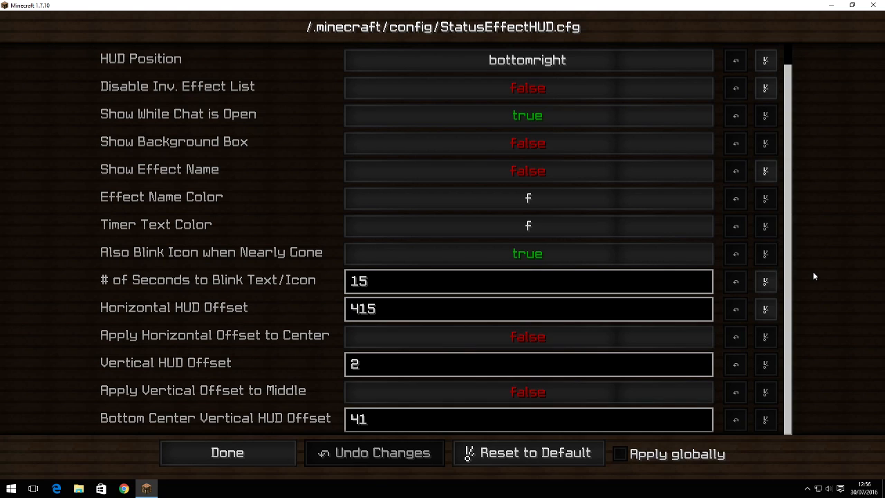
pyautogui.click(227, 453)
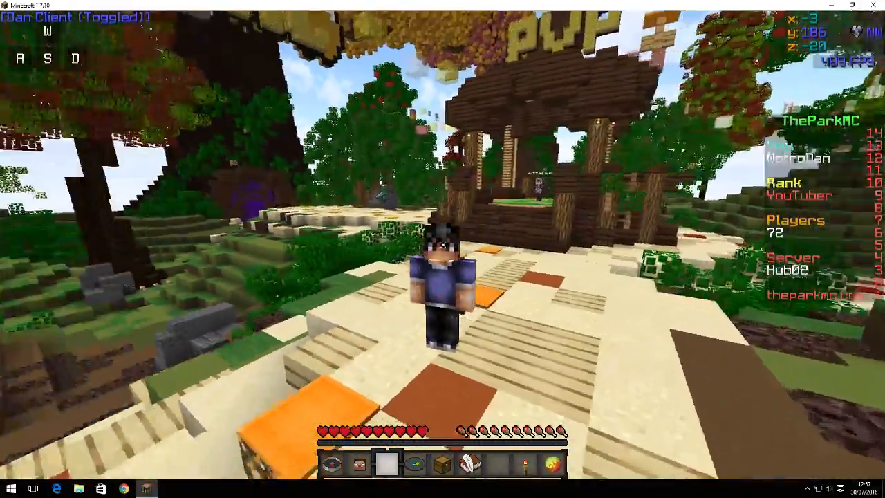
# Step: Walk forward on ThePark hub to show the Dan Client (Toggled) label and keystrokes overlay
pyautogui.press('w')
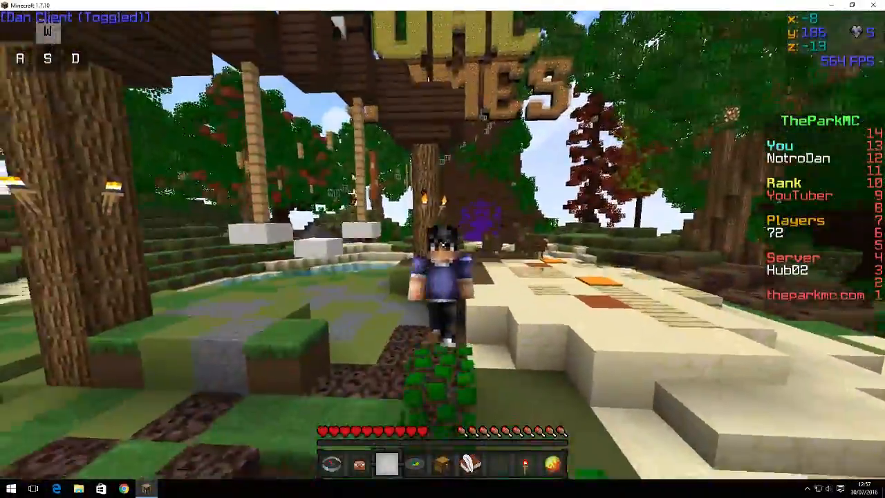